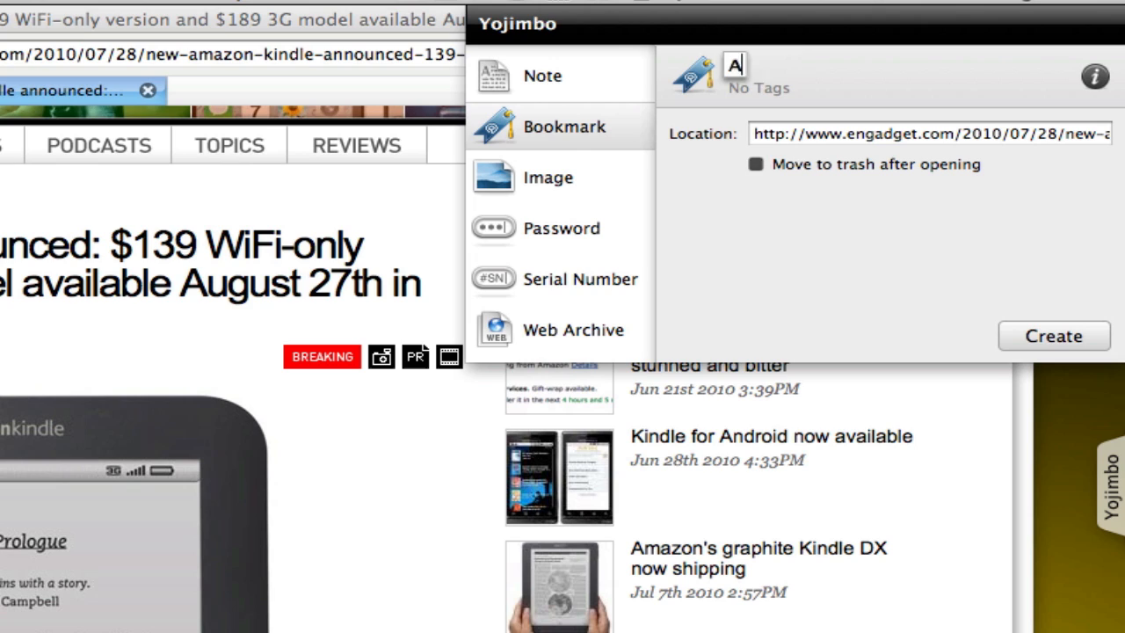
Create a Web Archive item titled 'New Amazon Kindle' from the Quick Input panel
type("New Ama")
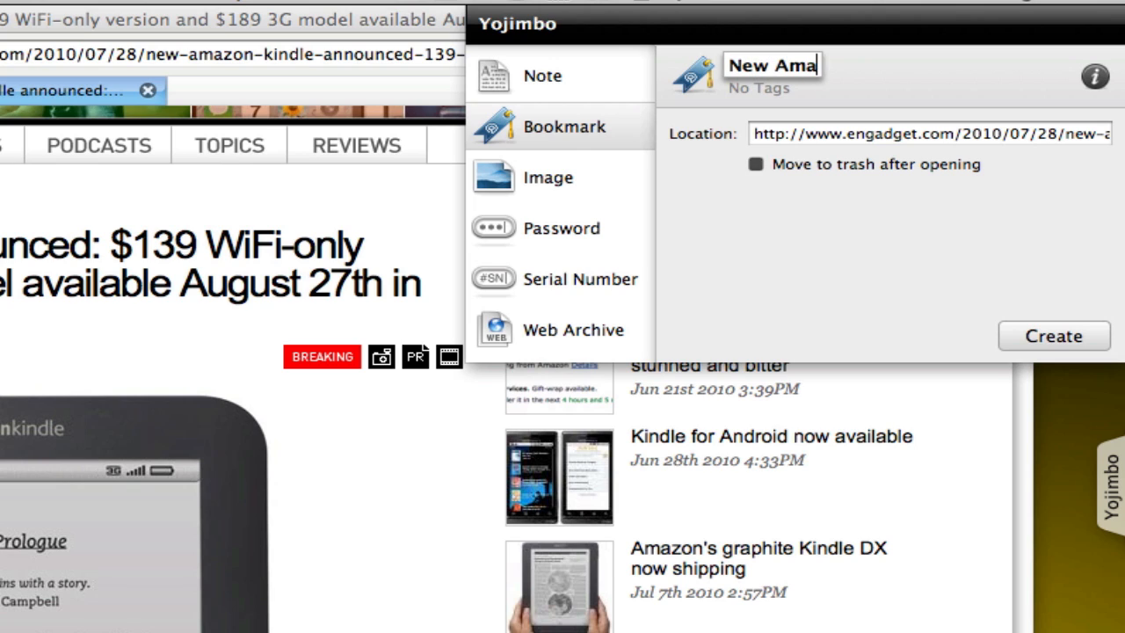
type("zon Kindle")
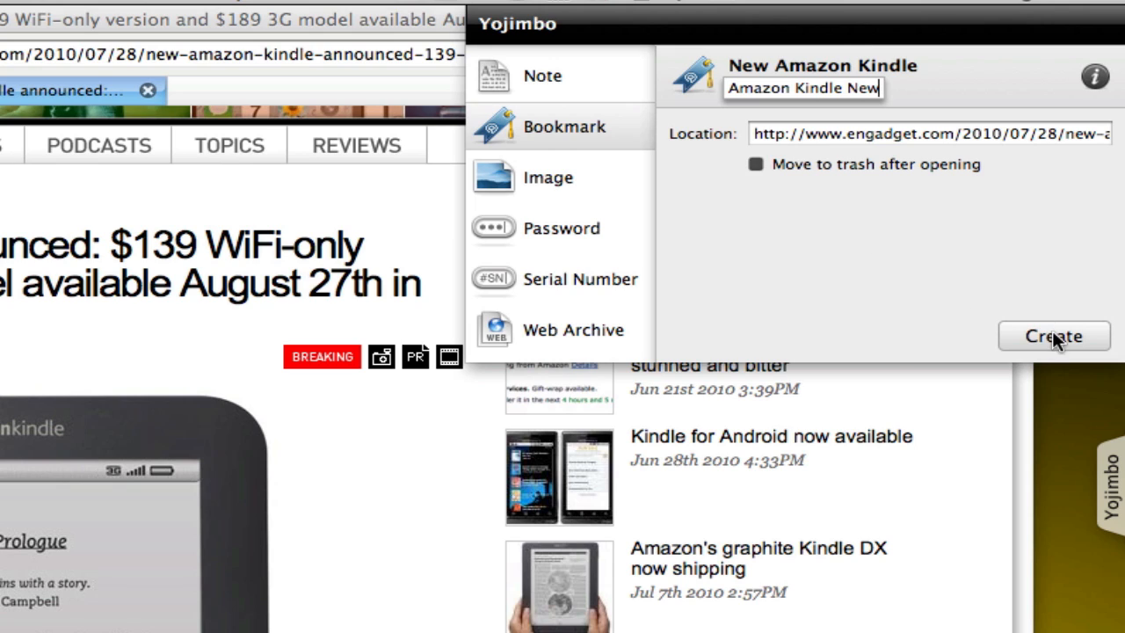
mouse_move(563, 127)
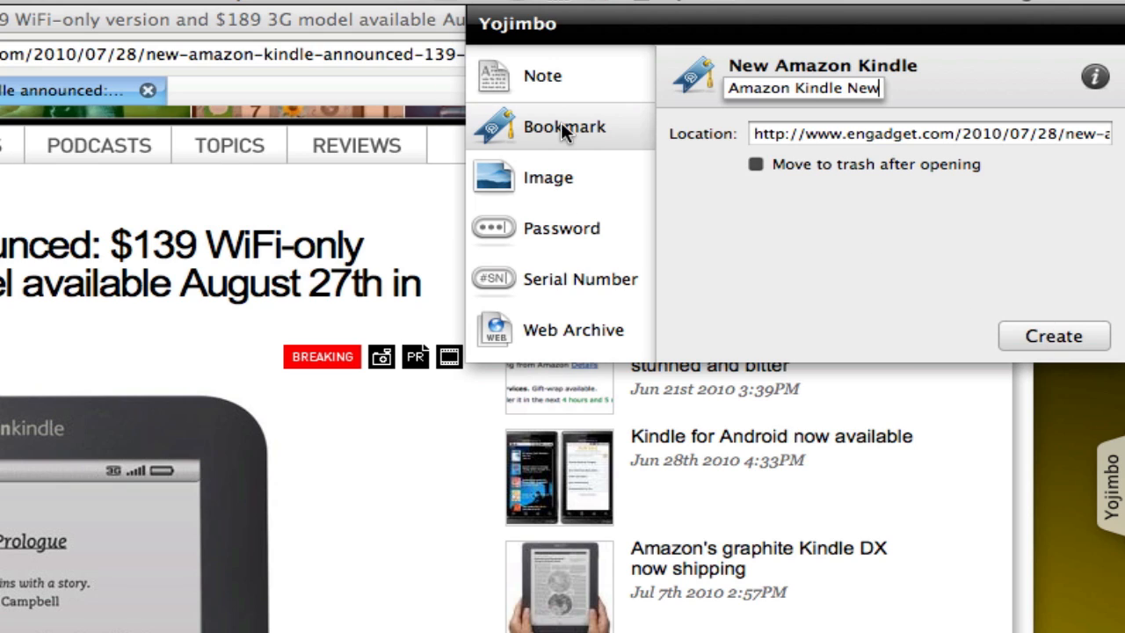
mouse_move(571, 316)
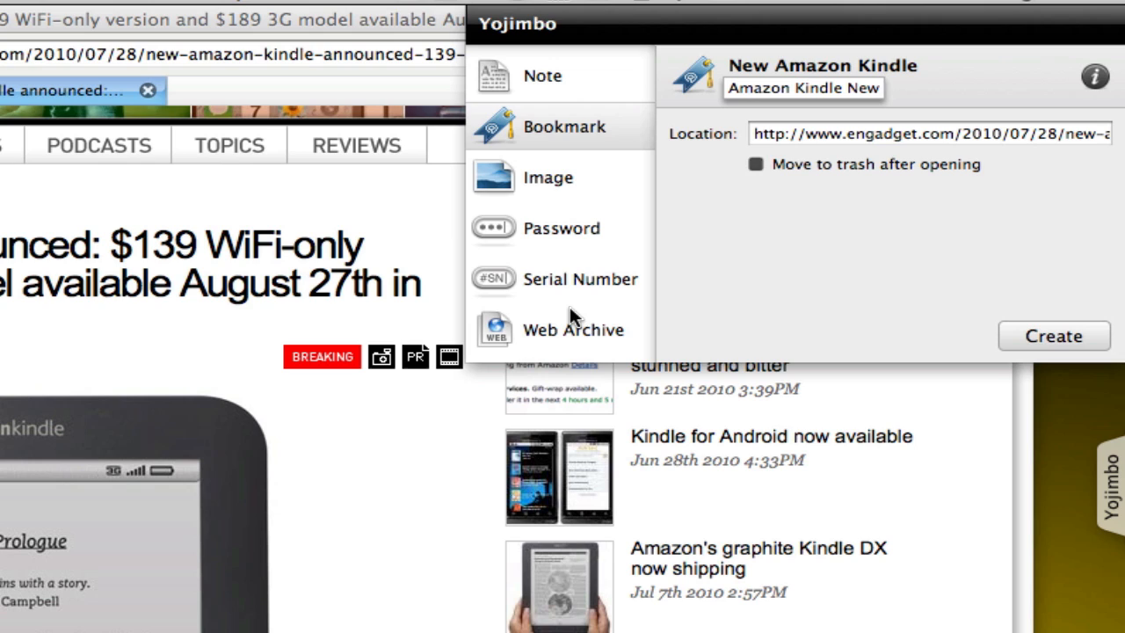
mouse_move(570, 324)
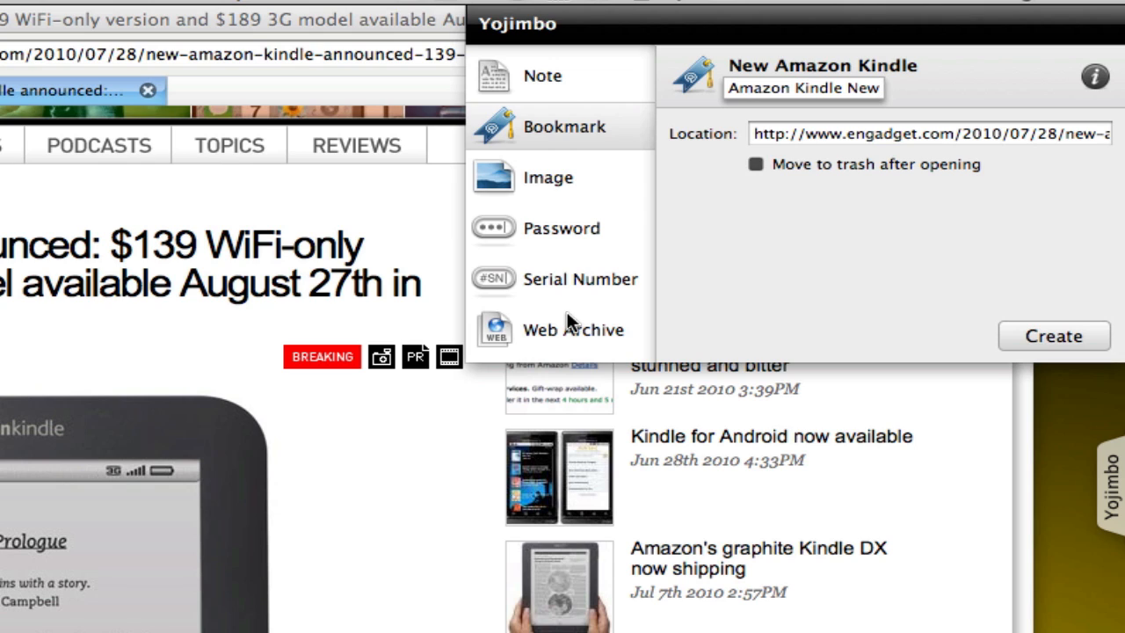
left_click(802, 88)
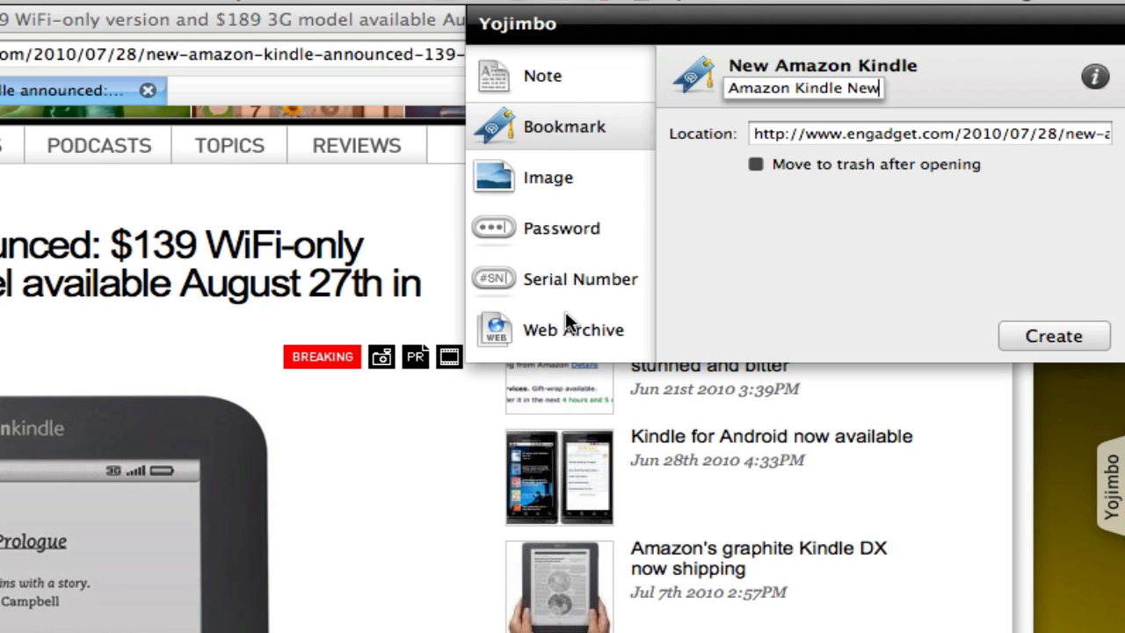
left_click(574, 330)
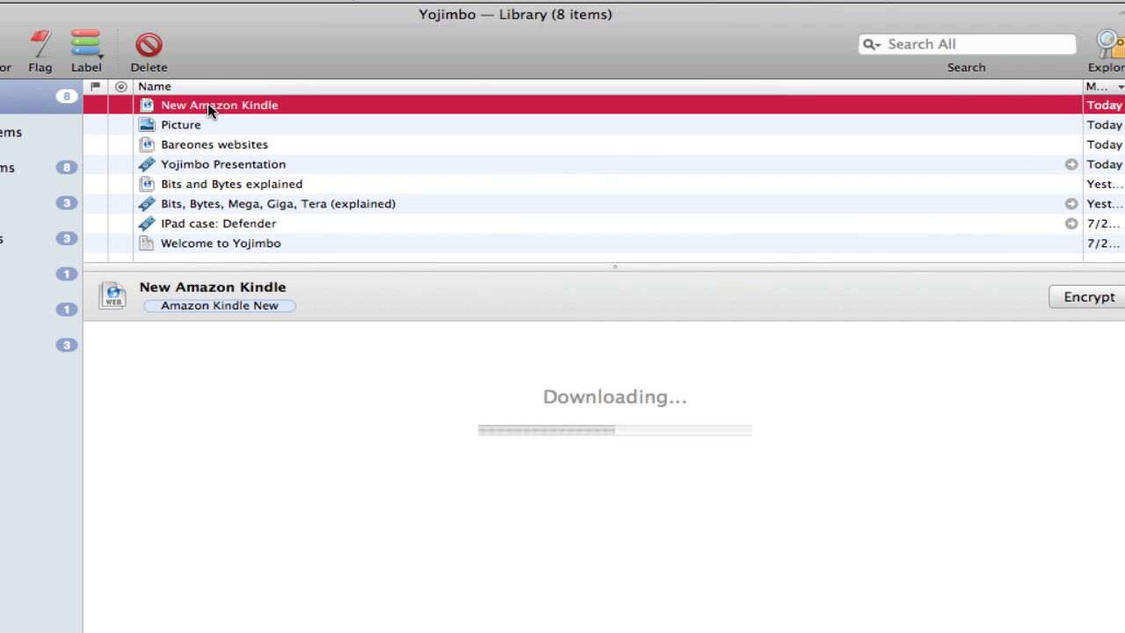
mouse_move(263, 114)
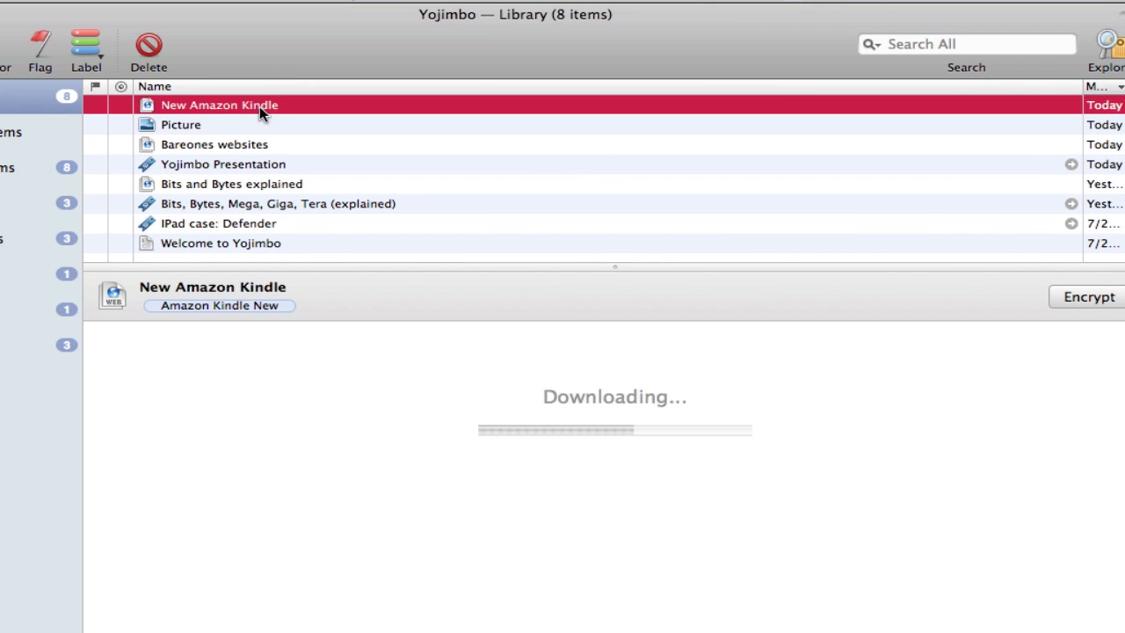
mouse_move(826, 408)
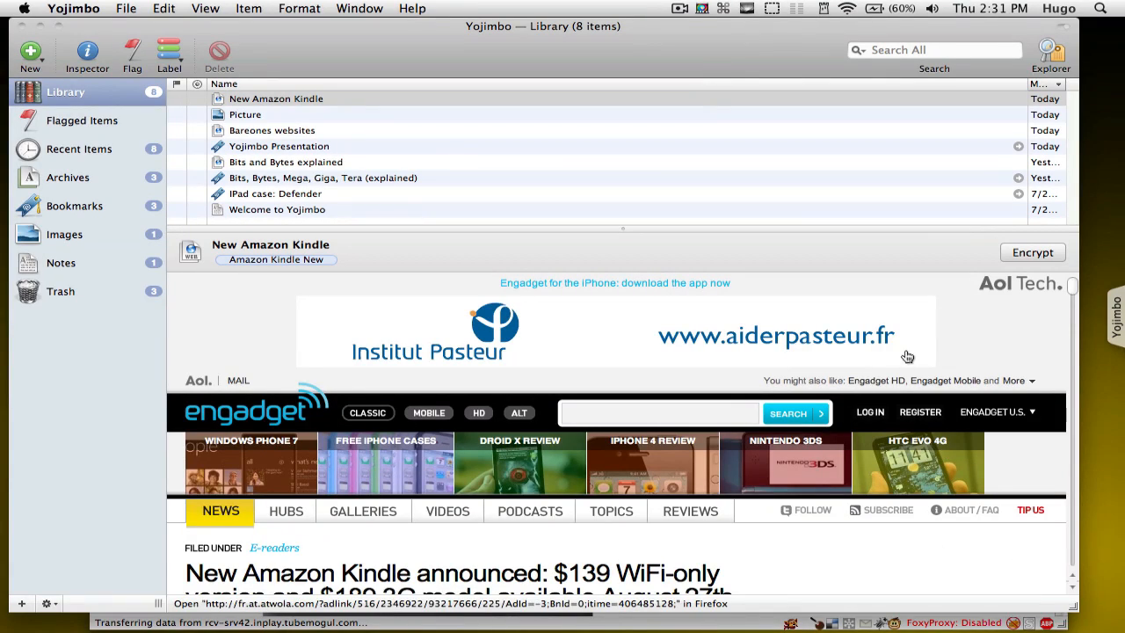
Scroll down through the downloaded New Amazon Kindle archive in the preview pane
scroll("down", 3)
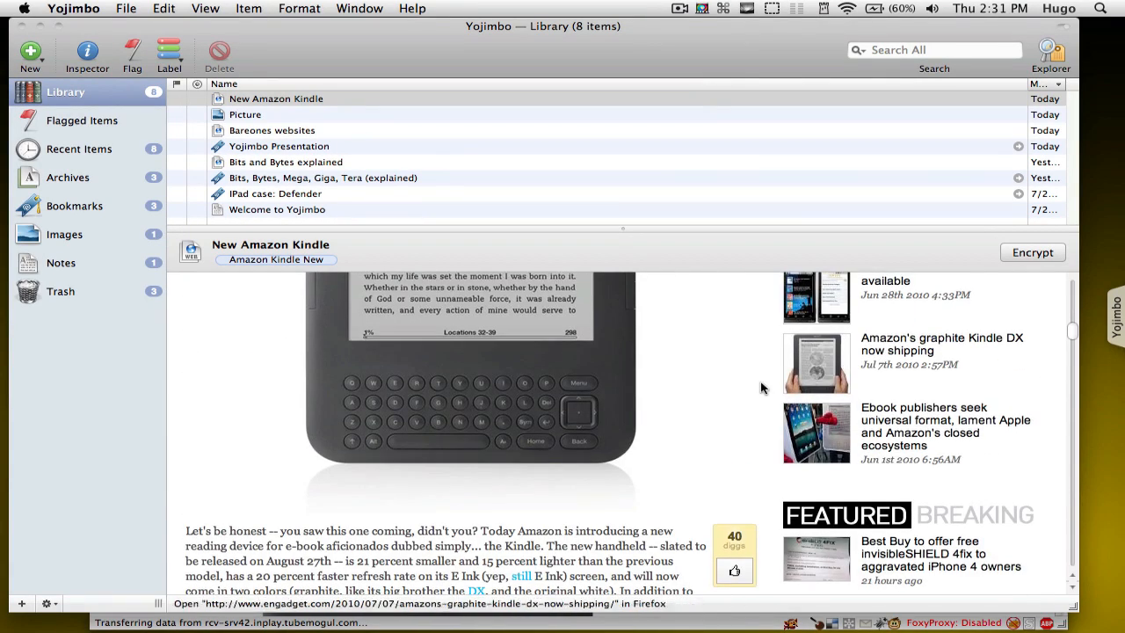
scroll("down", 3)
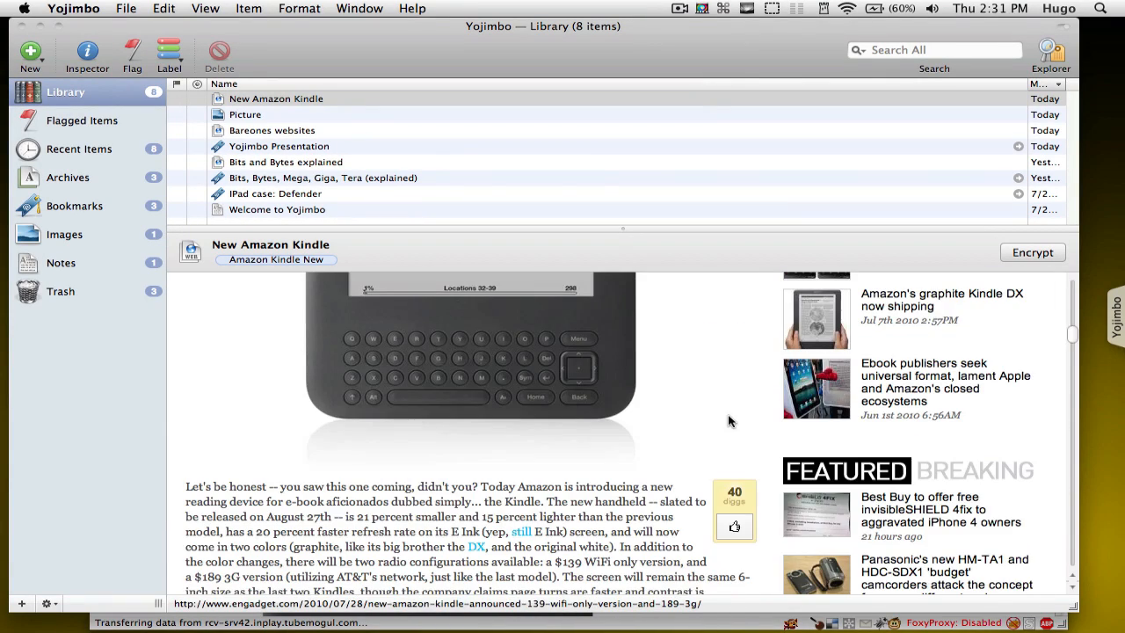
scroll("down", 3)
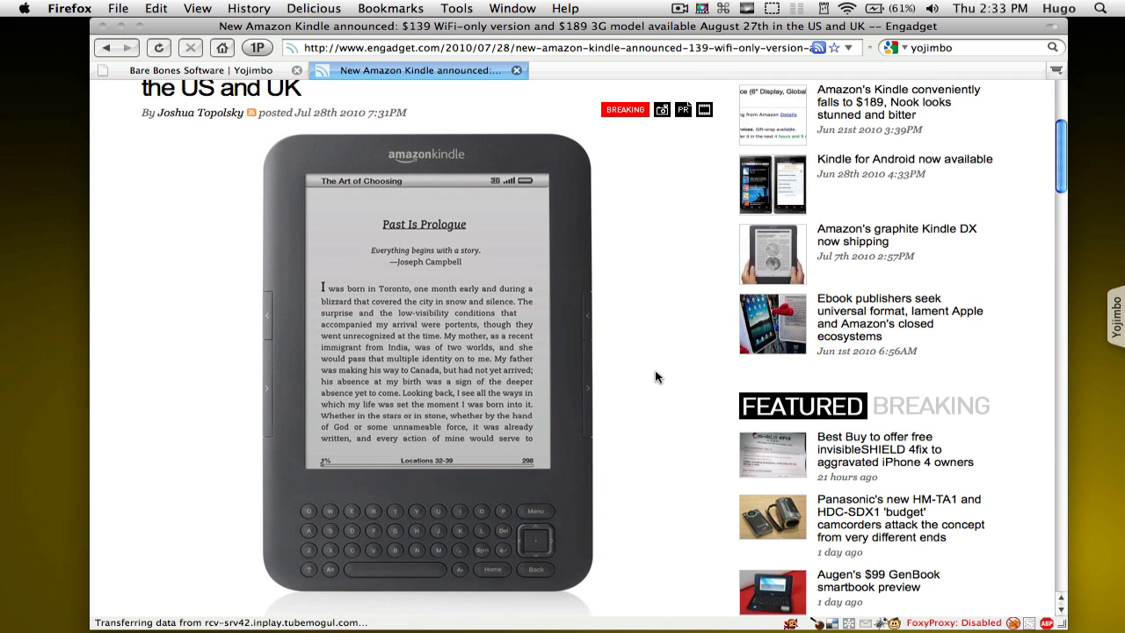
Copy the Kindle photo from the article and make the new Quick Input item an Image
right_click(457, 303)
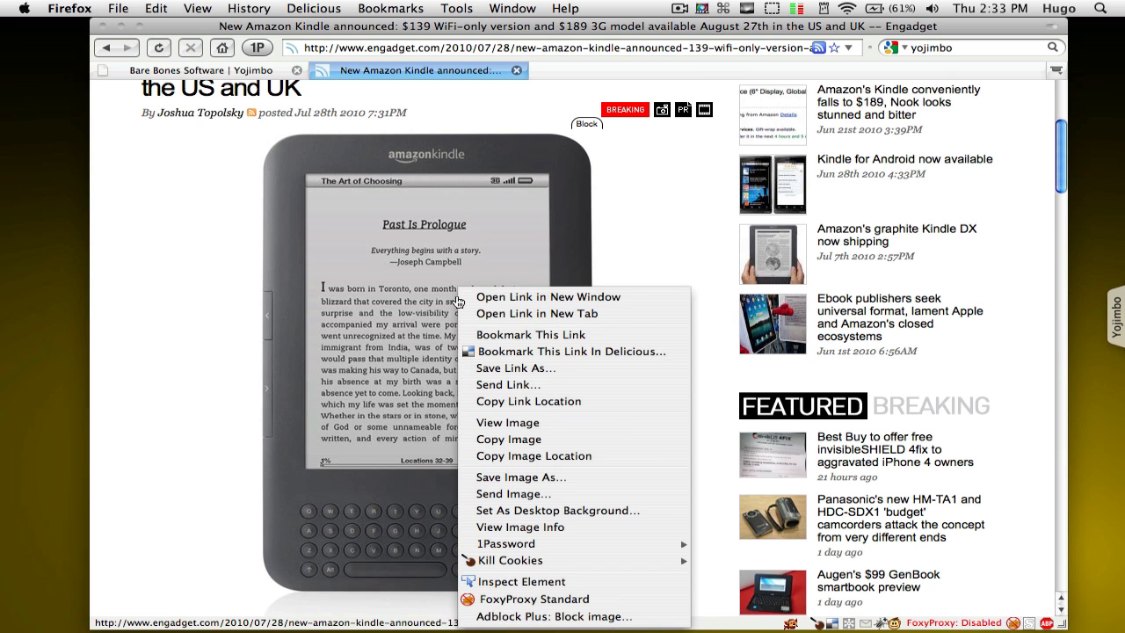
left_click(507, 408)
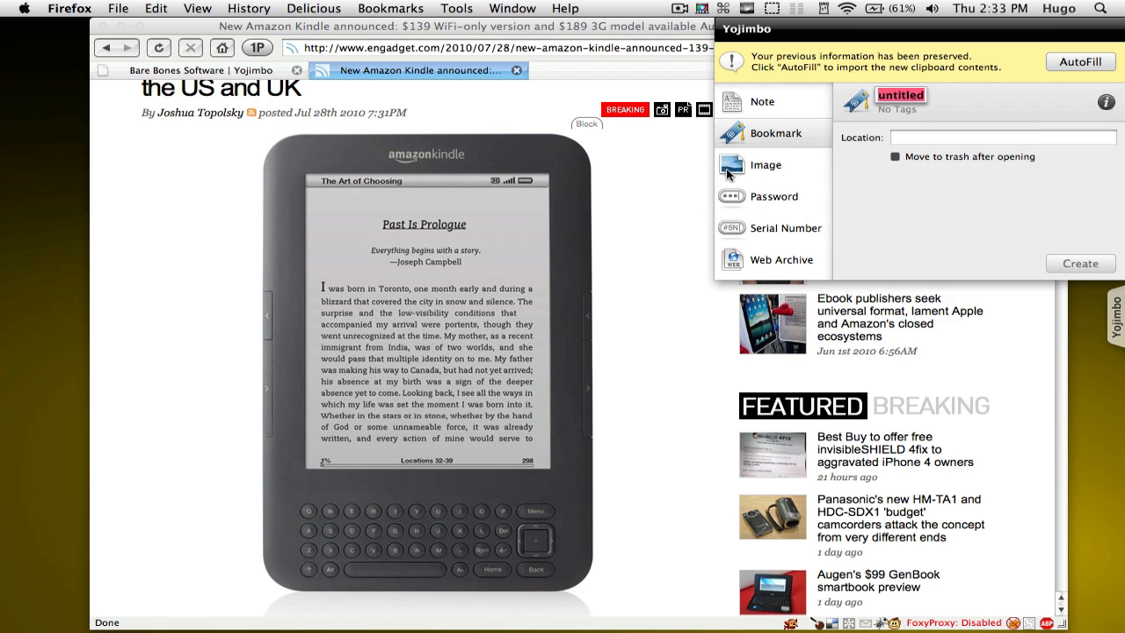
left_click(766, 165)
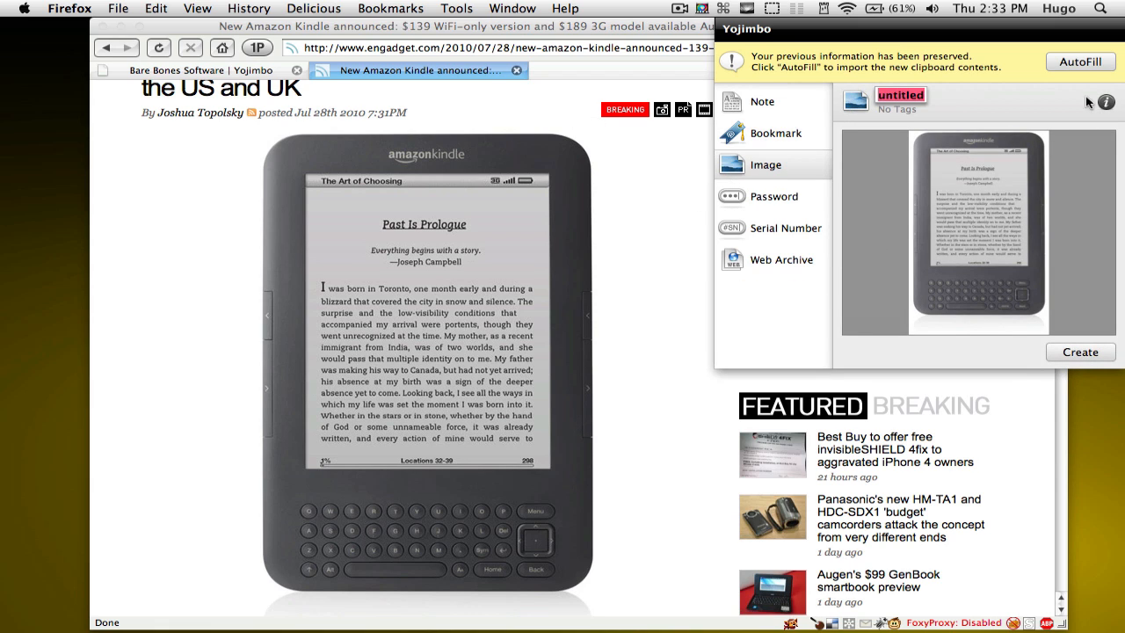
mouse_move(987, 145)
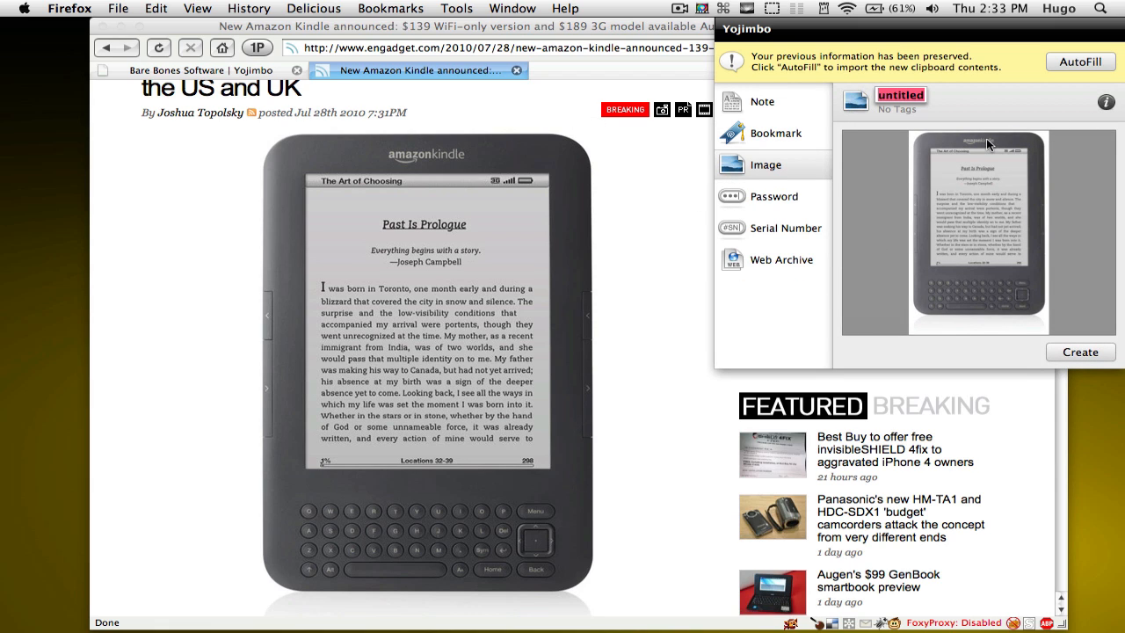
Tag the Amazon Kindle image item with Amazon and Kindle
type("Amazon Kind")
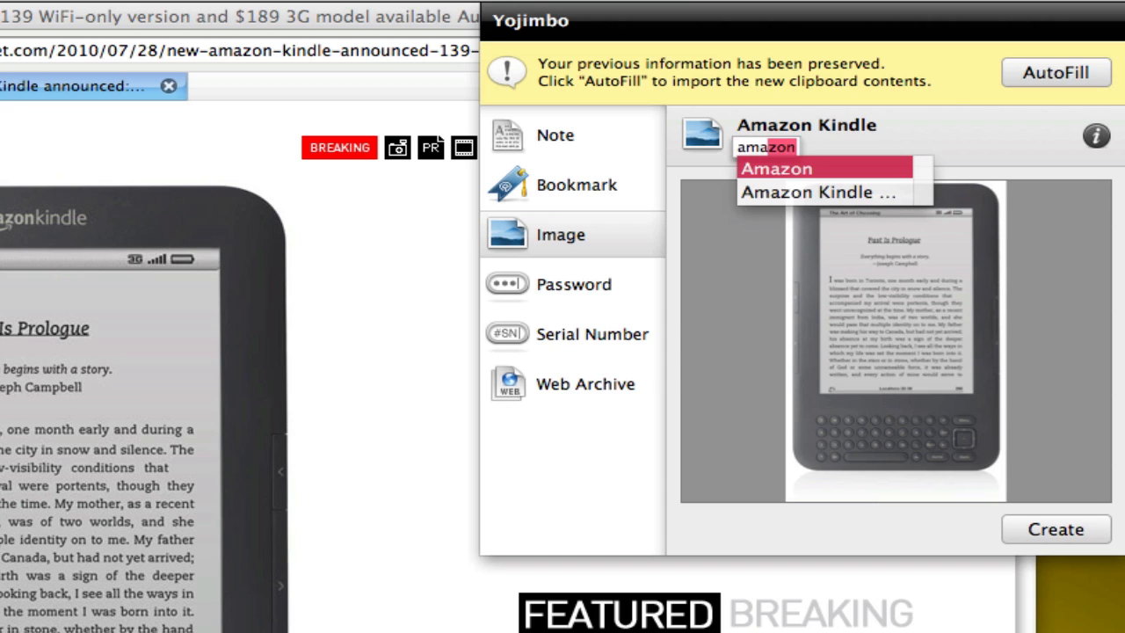
left_click(777, 169)
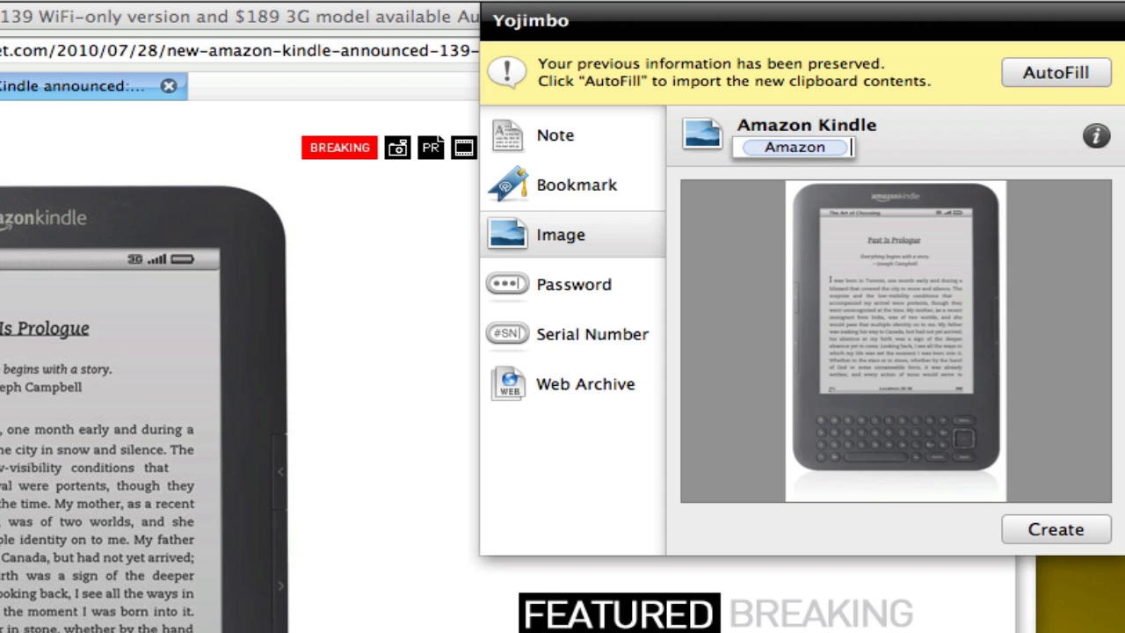
type("Kilo")
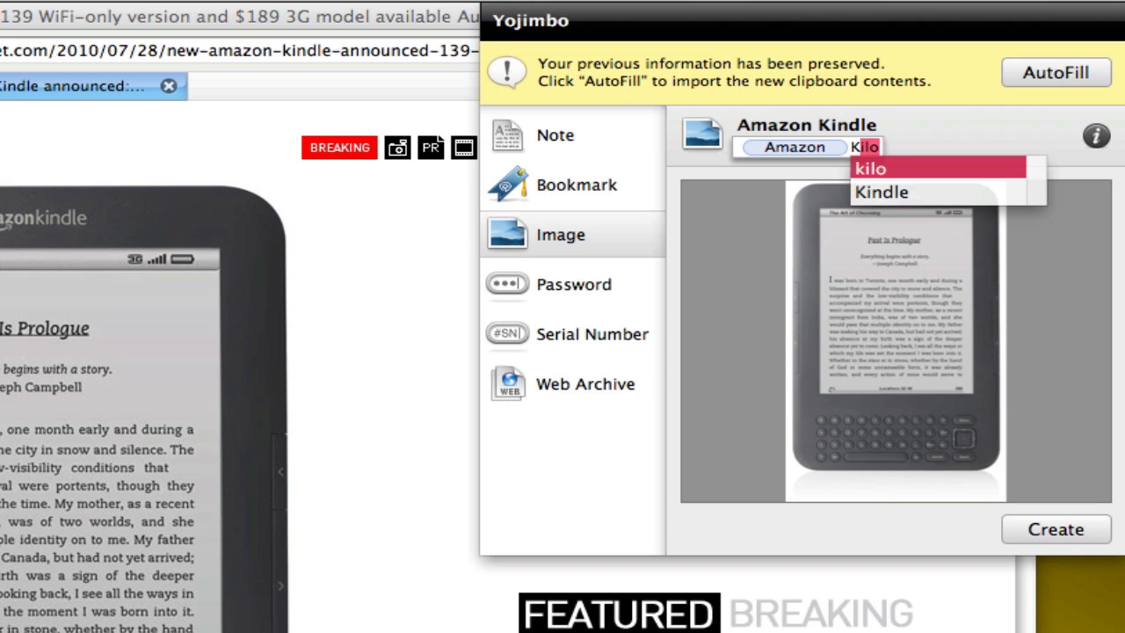
left_click(881, 192)
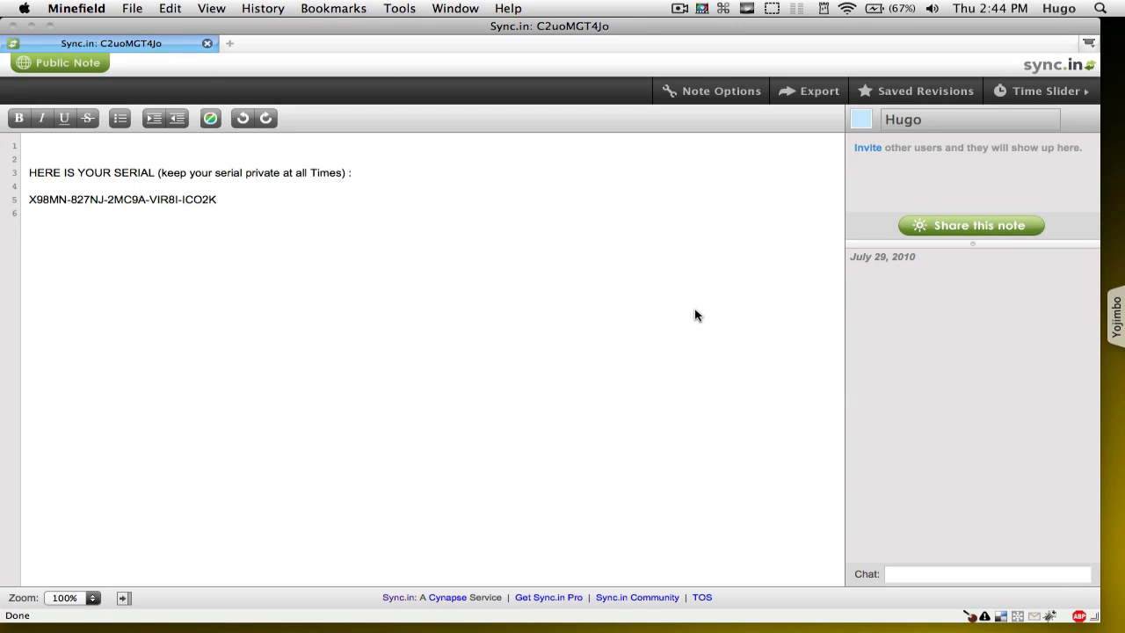
mouse_move(137, 257)
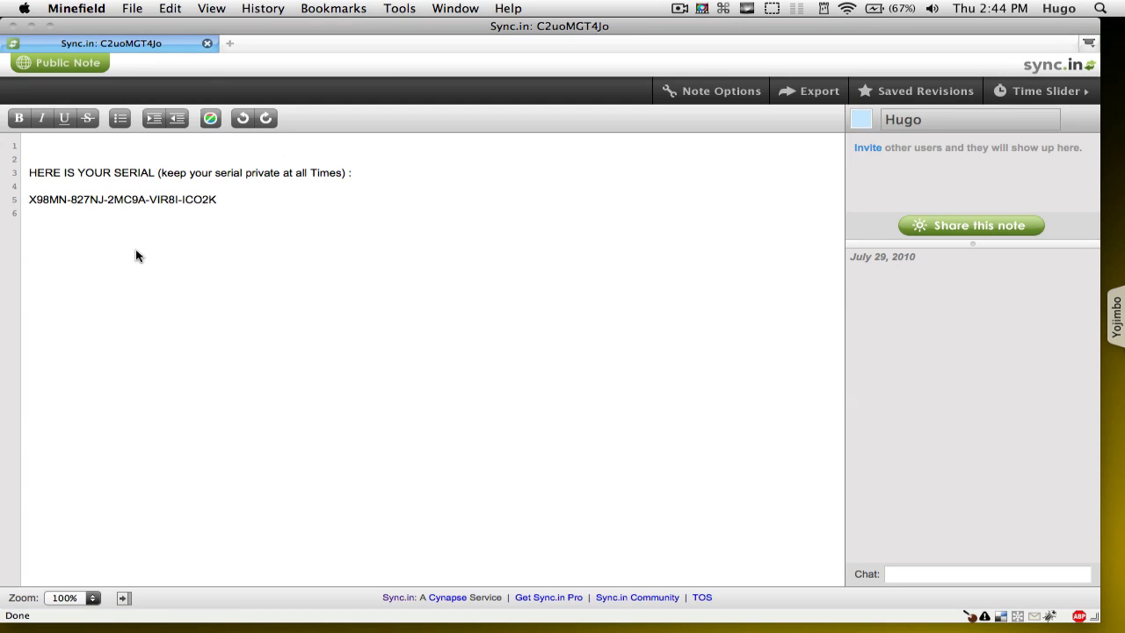
Select the serial line in the note and start a Serial Number record with it, moving to Owner Name
triple_click(123, 199)
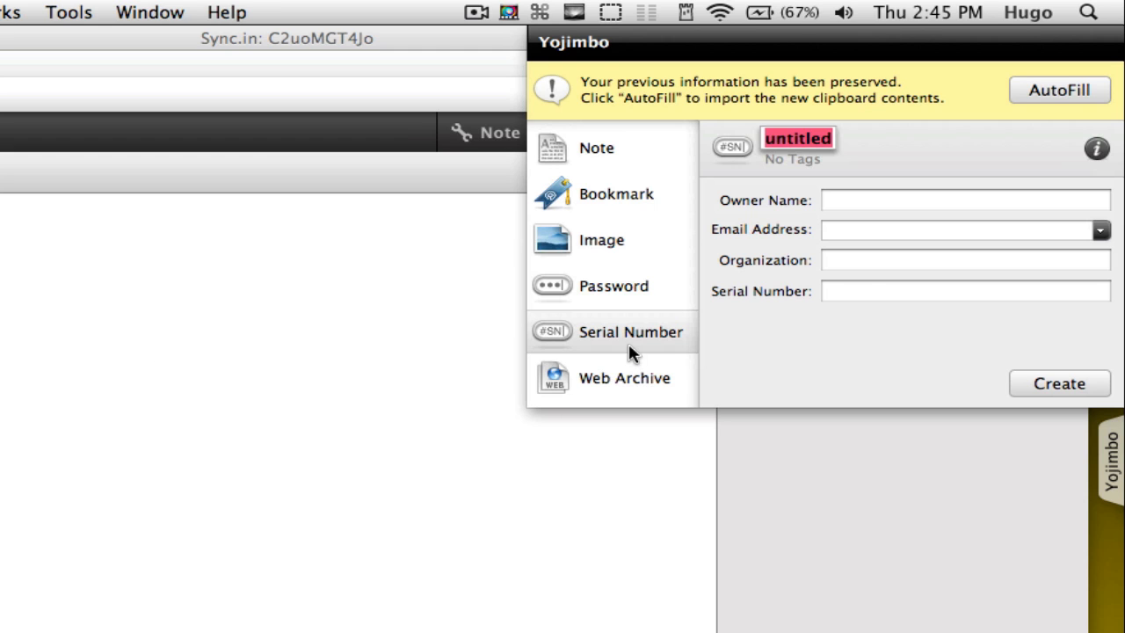
left_click(1058, 90)
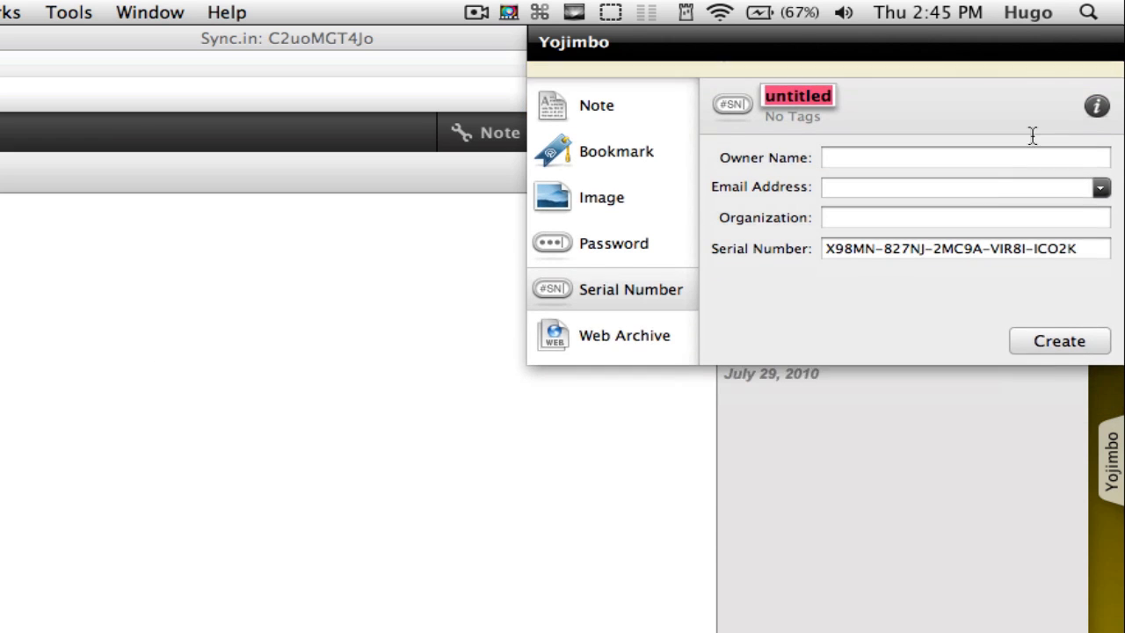
left_click(965, 248)
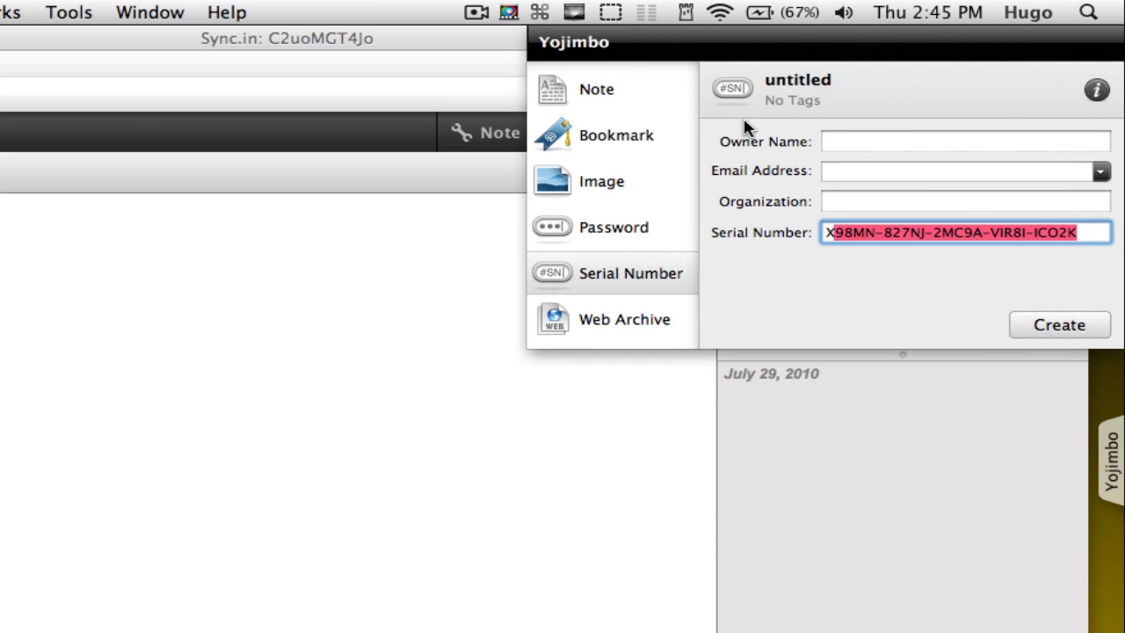
left_click(963, 141)
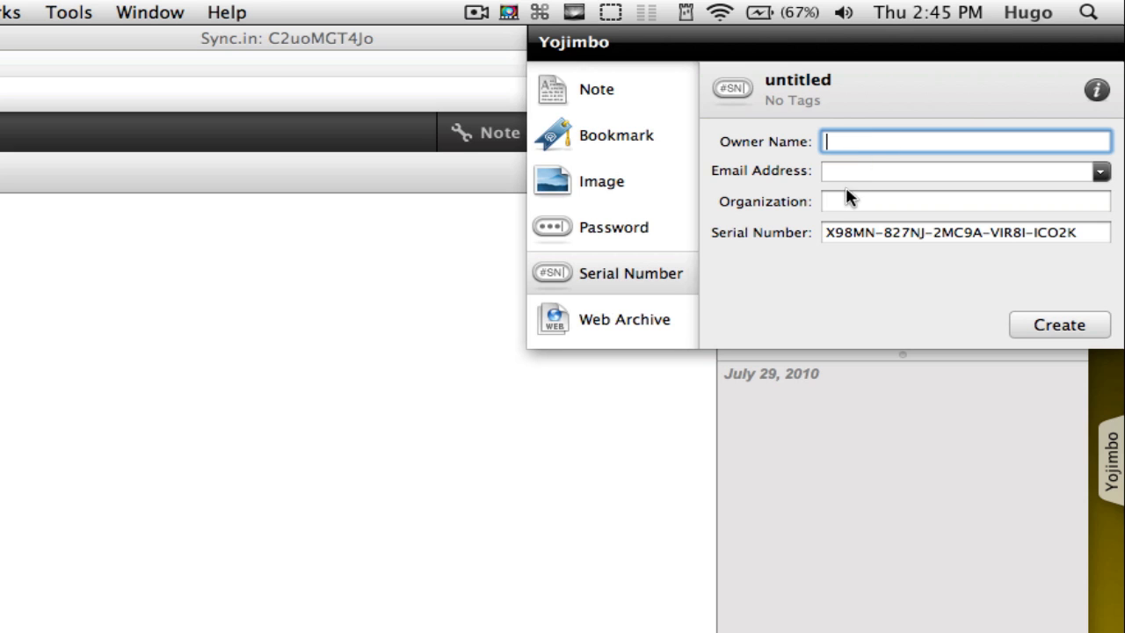
double_click(796, 81)
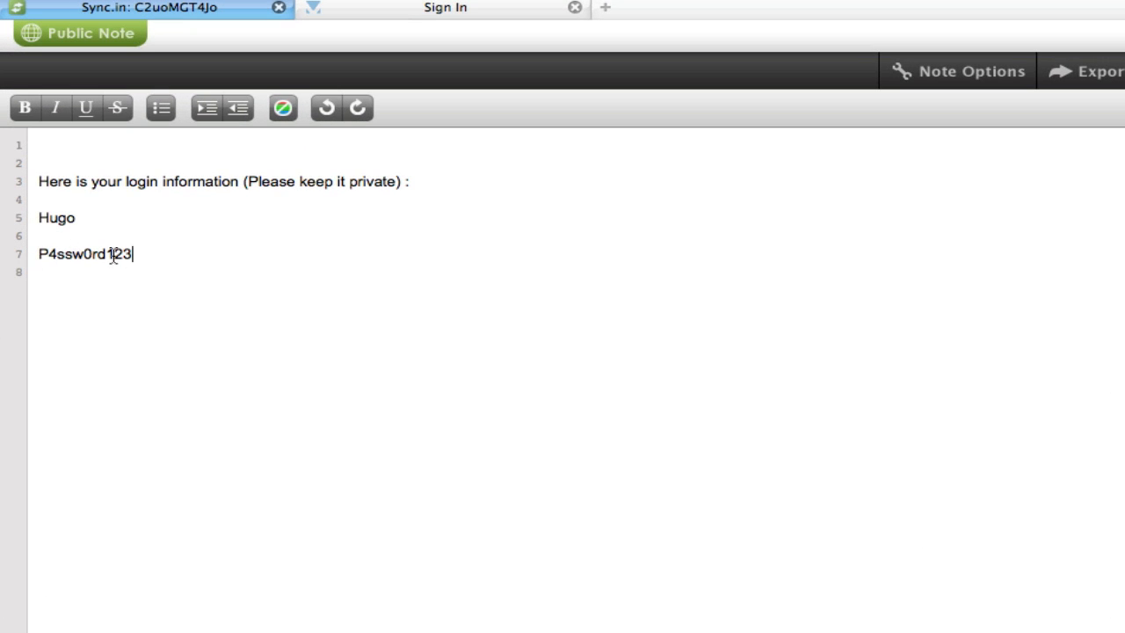
Copy the password from the login note into a new untitled Password entry
double_click(84, 253)
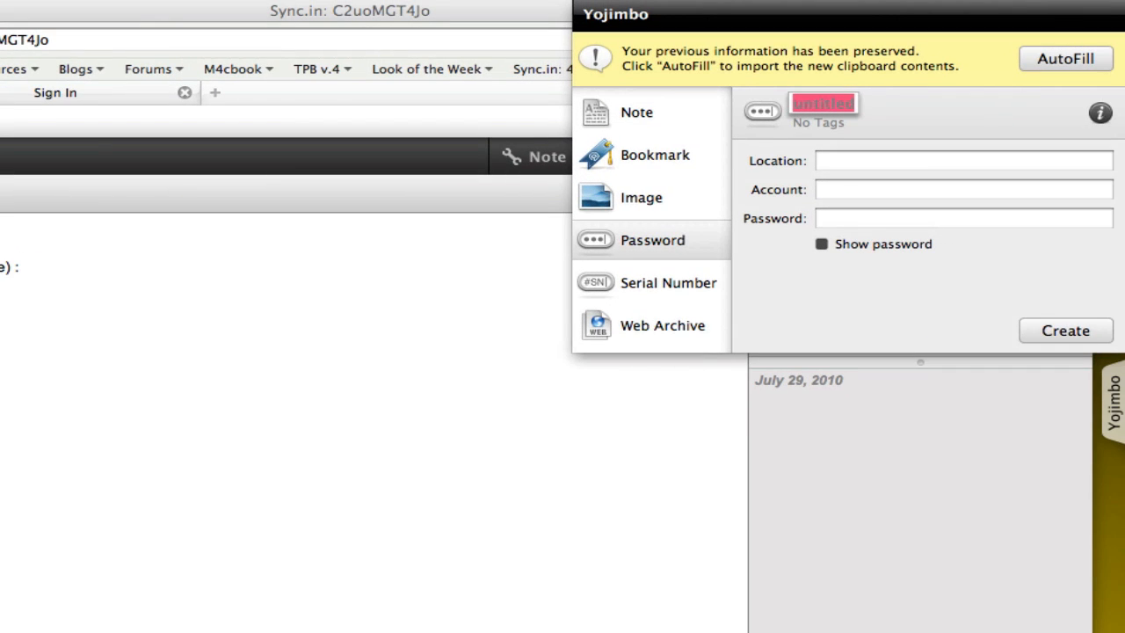
left_click(1065, 58)
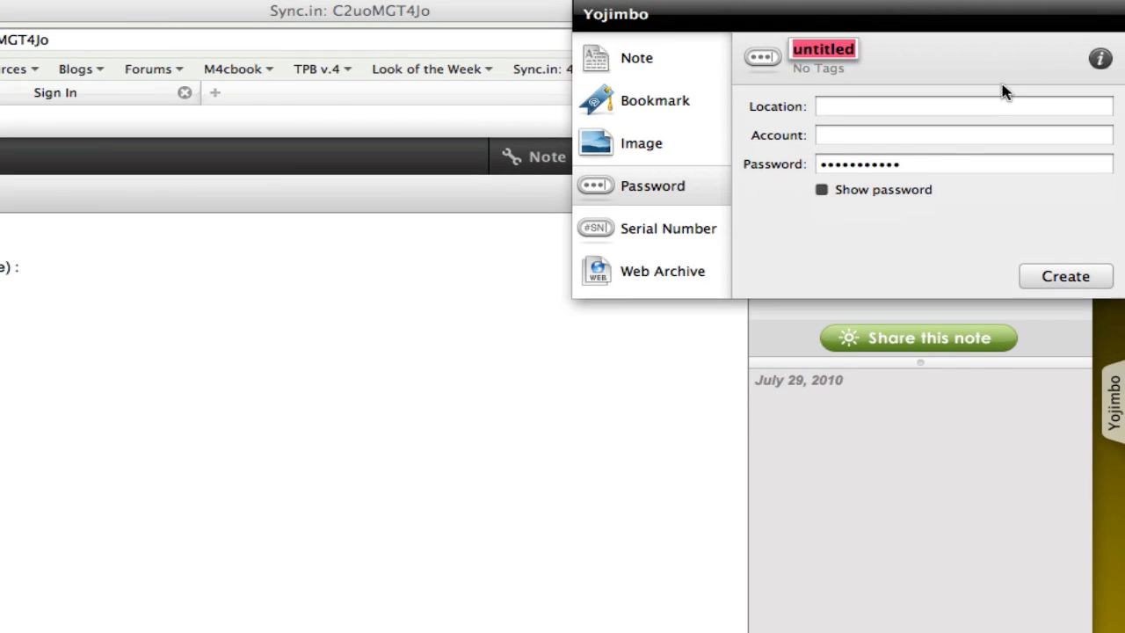
left_click(963, 164)
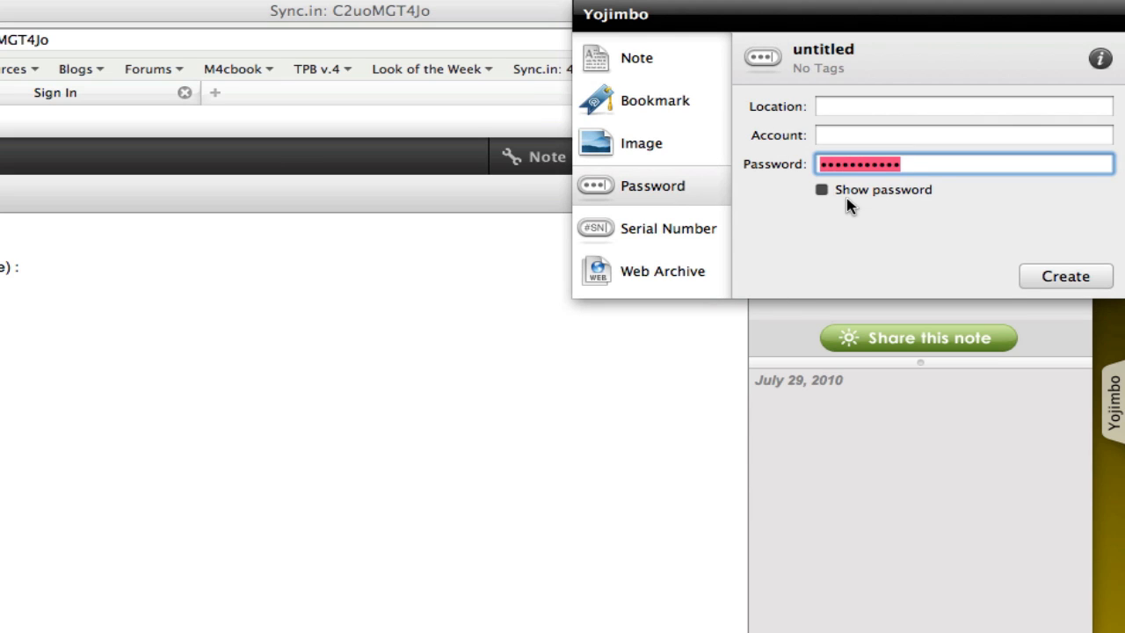
mouse_move(907, 87)
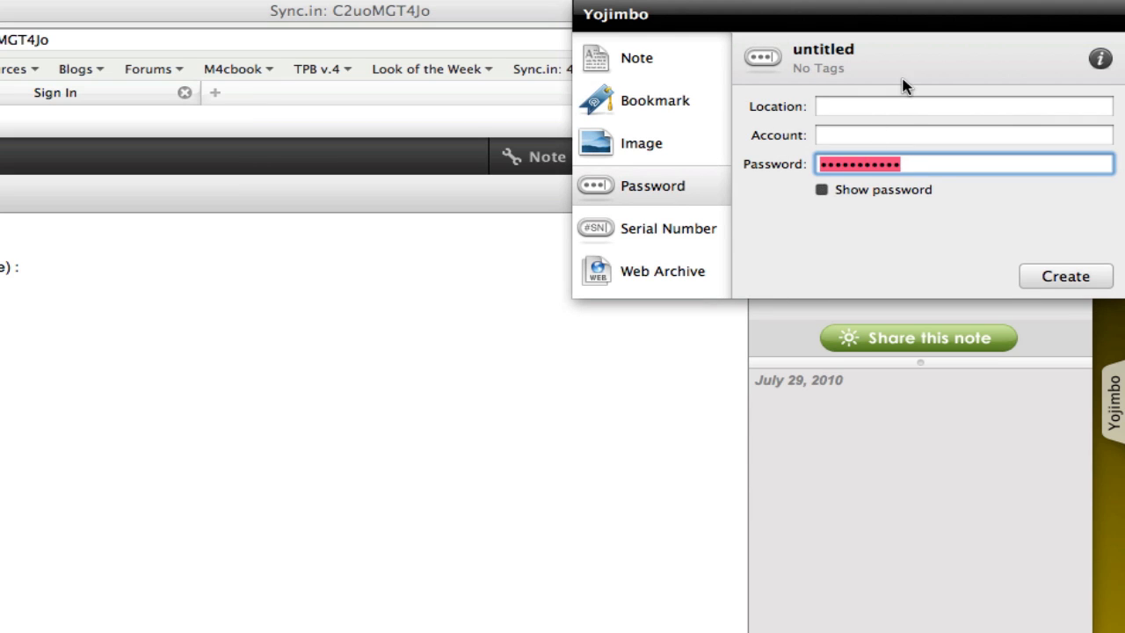
left_click(963, 134)
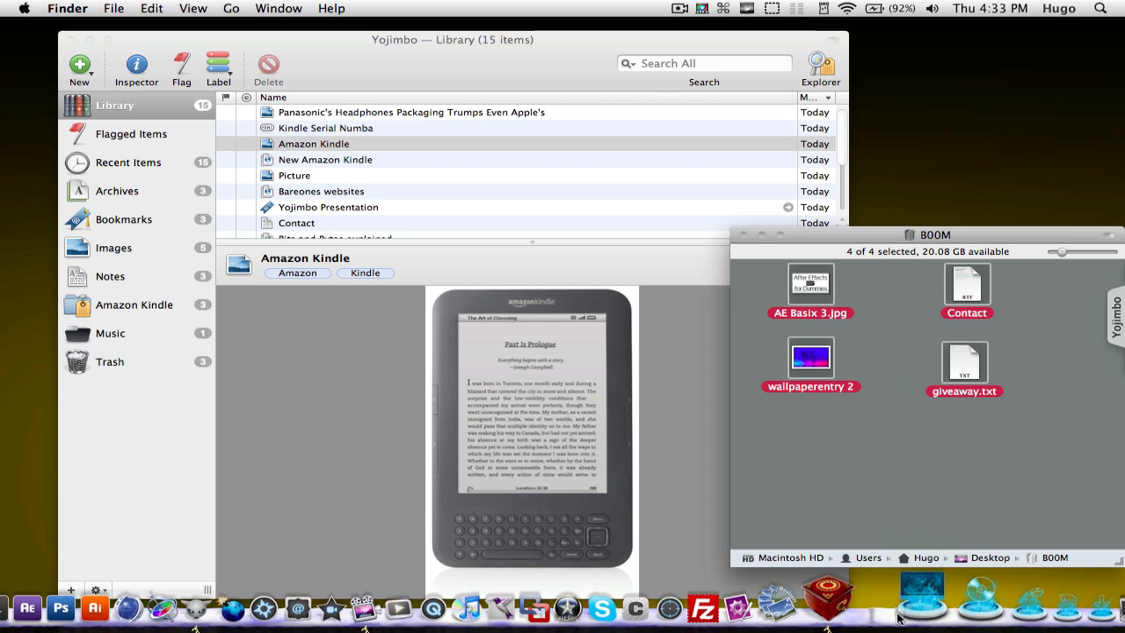
left_click(935, 459)
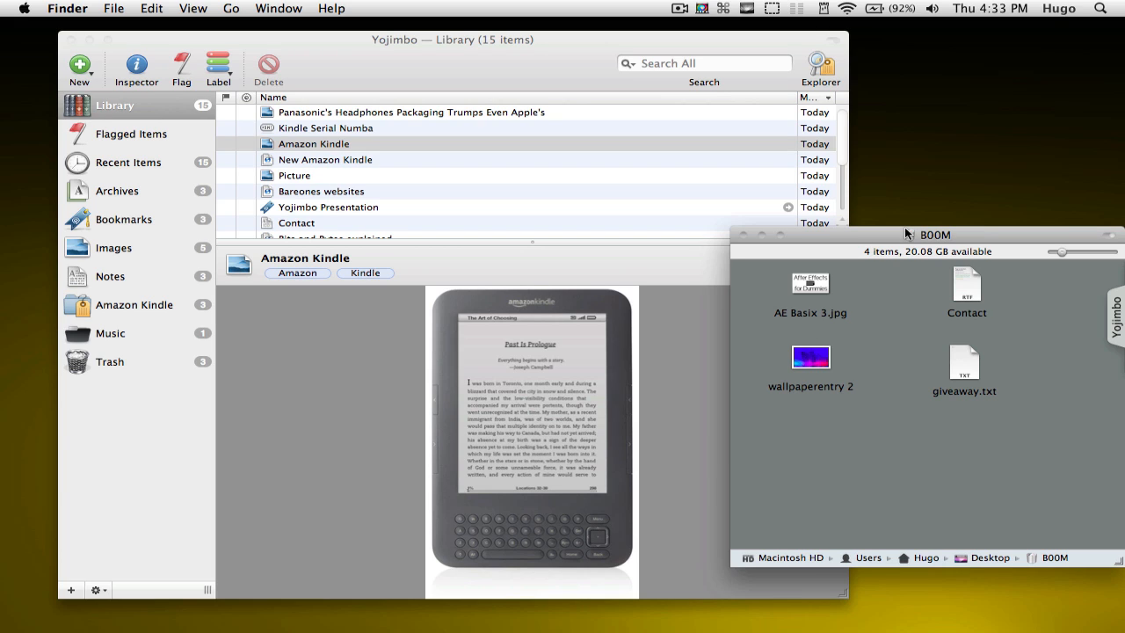
mouse_move(833, 185)
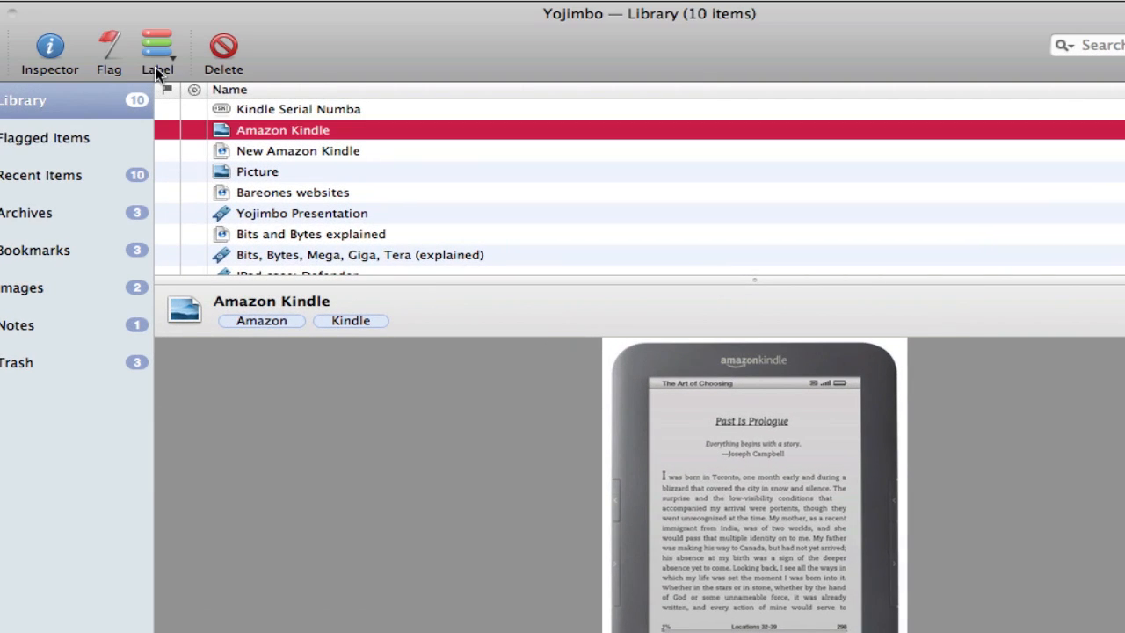
Show the colour label menu (To Do, Work, Personal) for the Amazon Kindle item
left_click(156, 45)
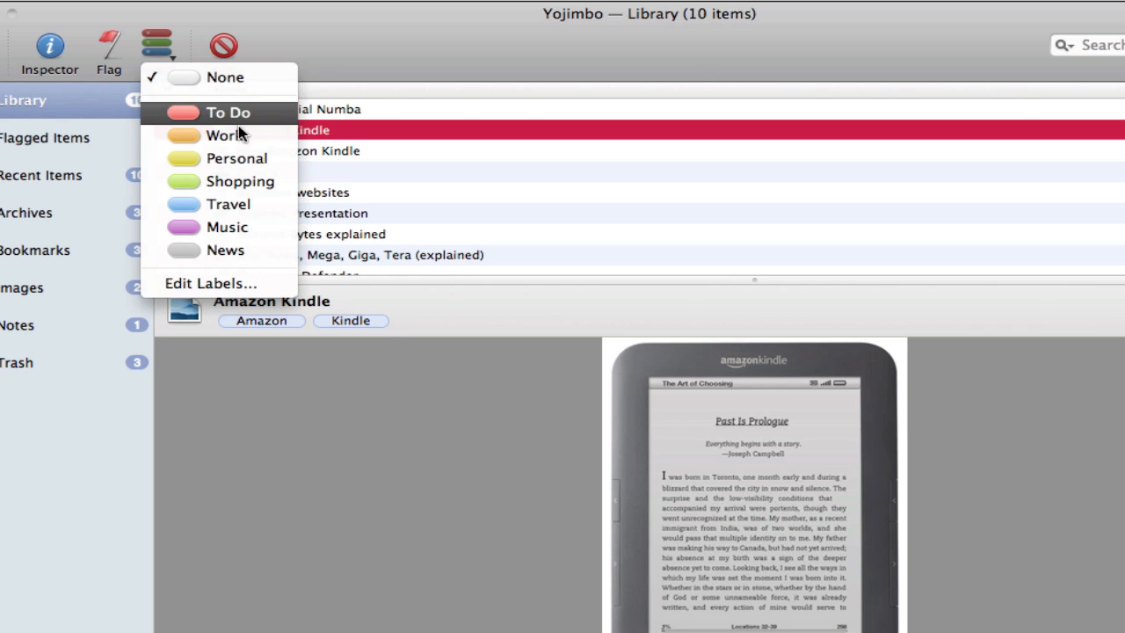
mouse_move(239, 181)
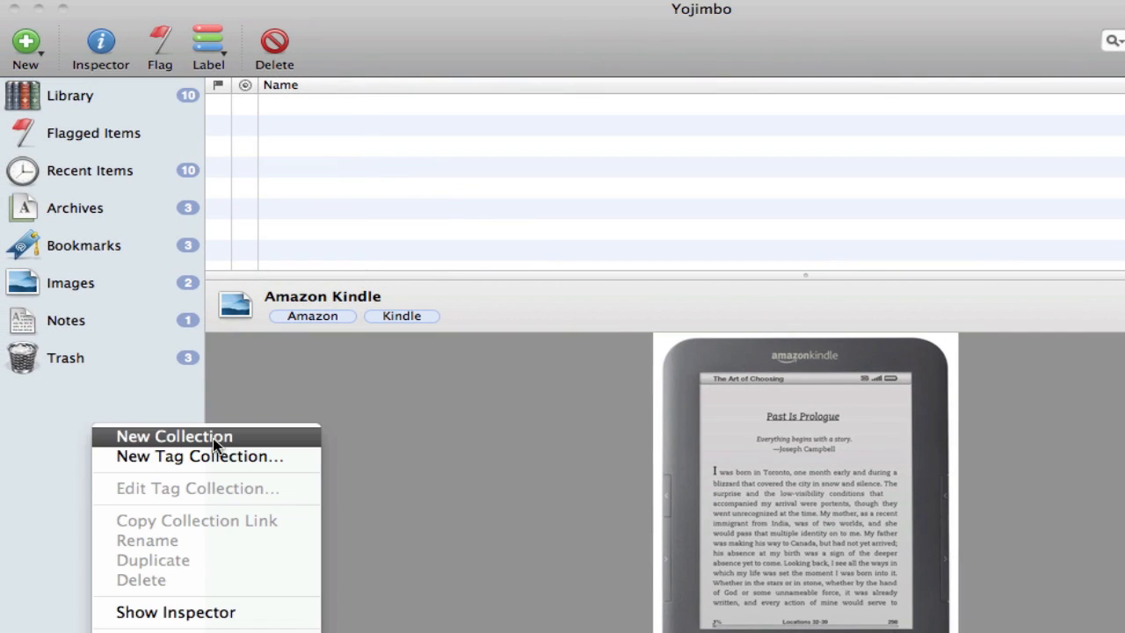
Name the new tag collection Amazon Kindle, matching tags Kindle and Amazon, and view its New Amazon Kindle archive
left_click(199, 457)
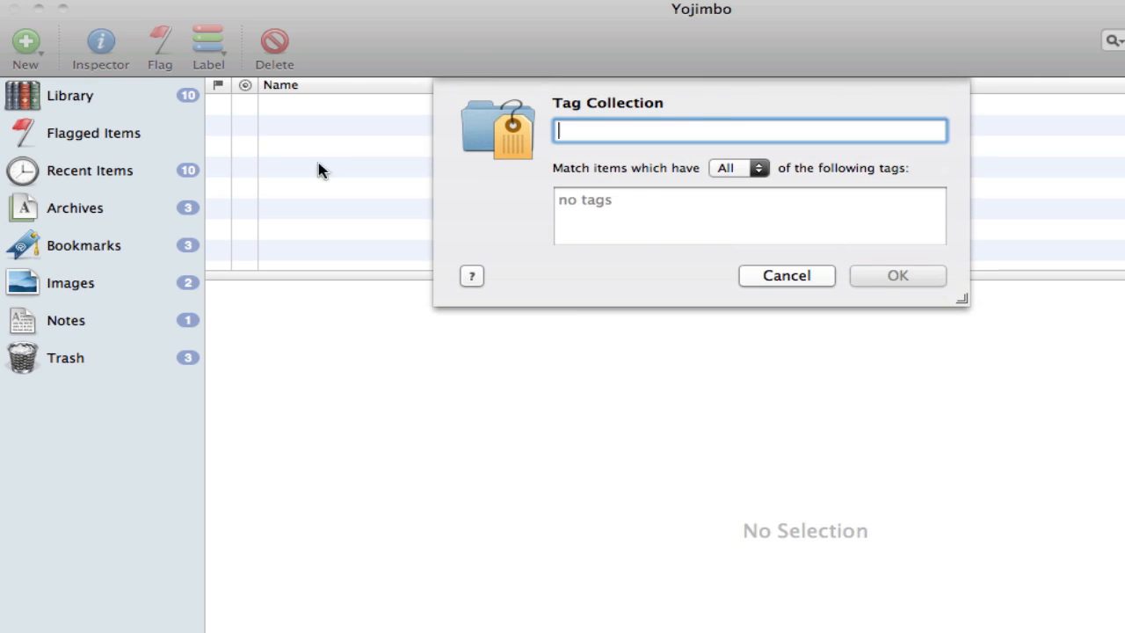
mouse_move(640, 179)
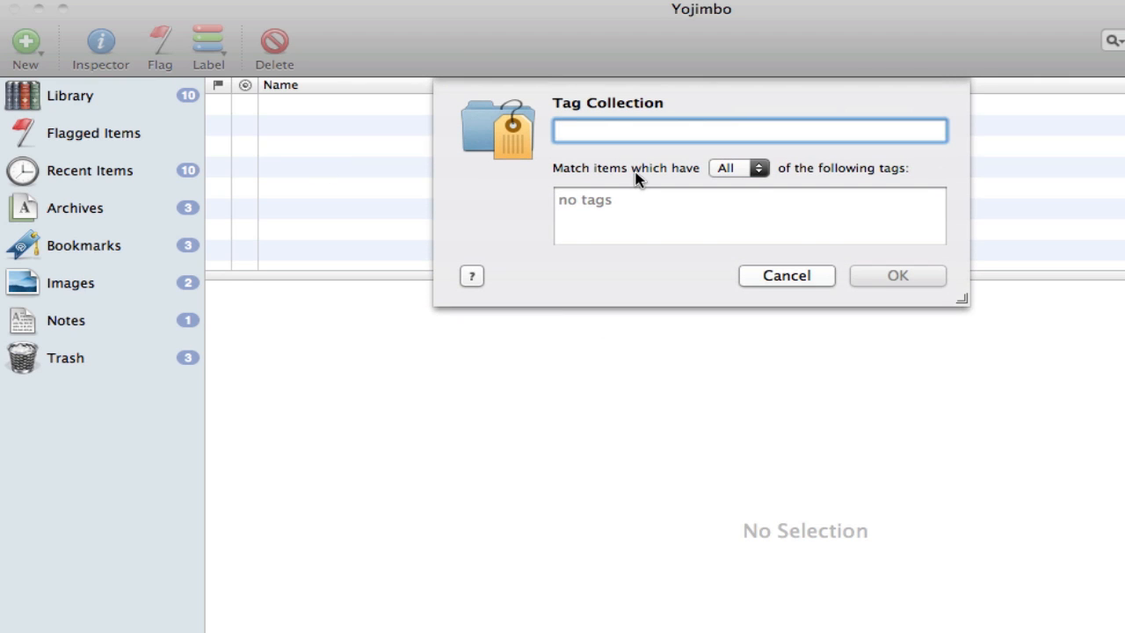
type("Am")
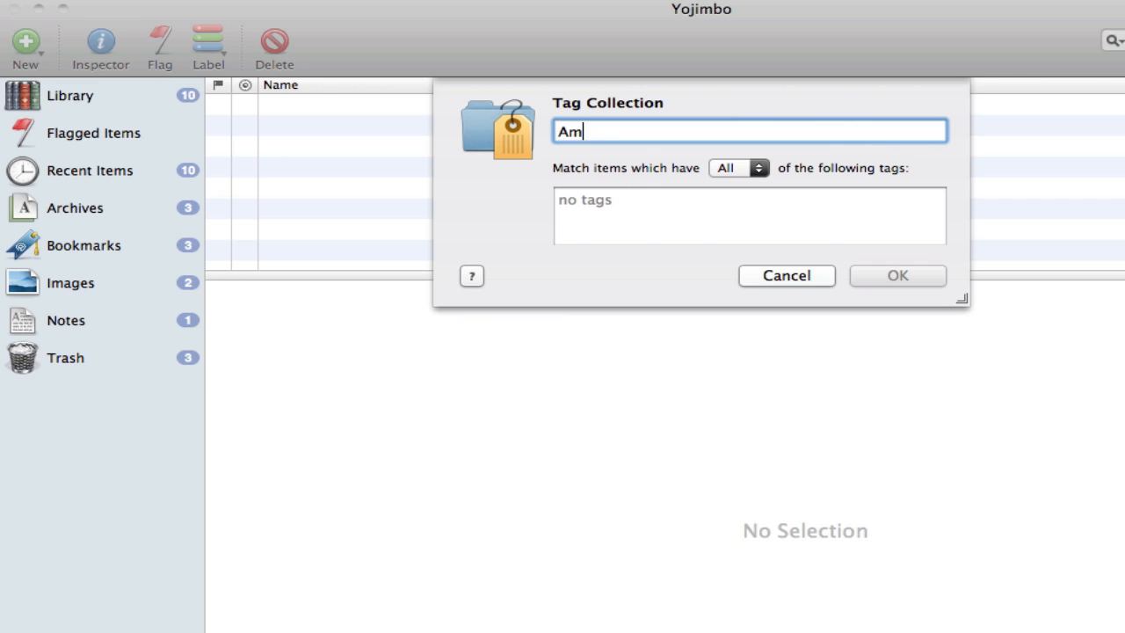
type("azon")
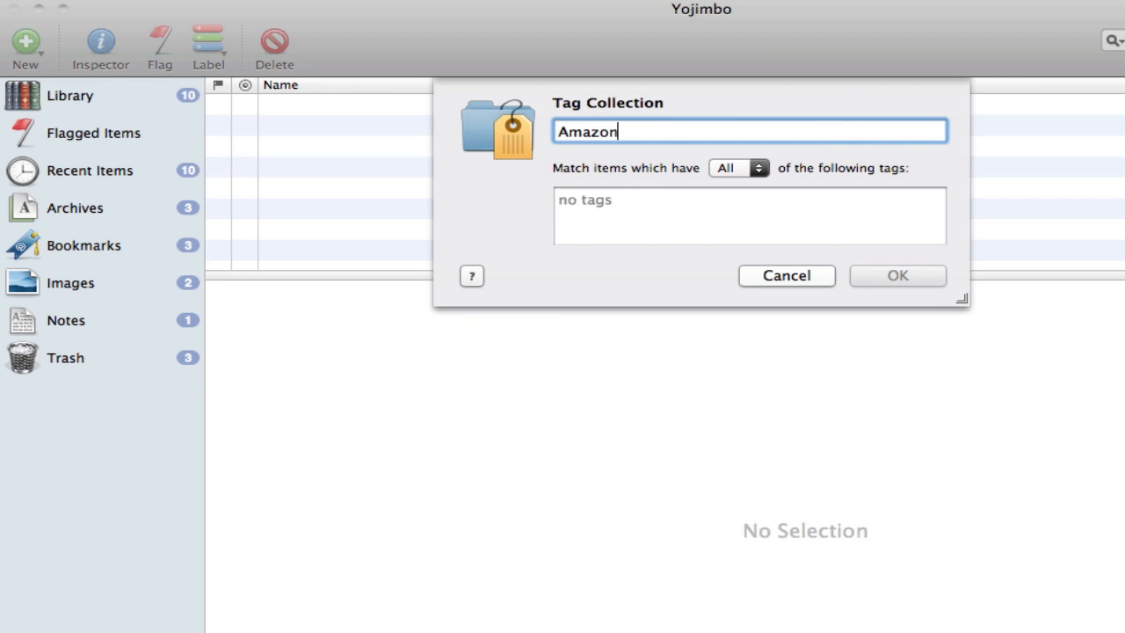
type("Kindle")
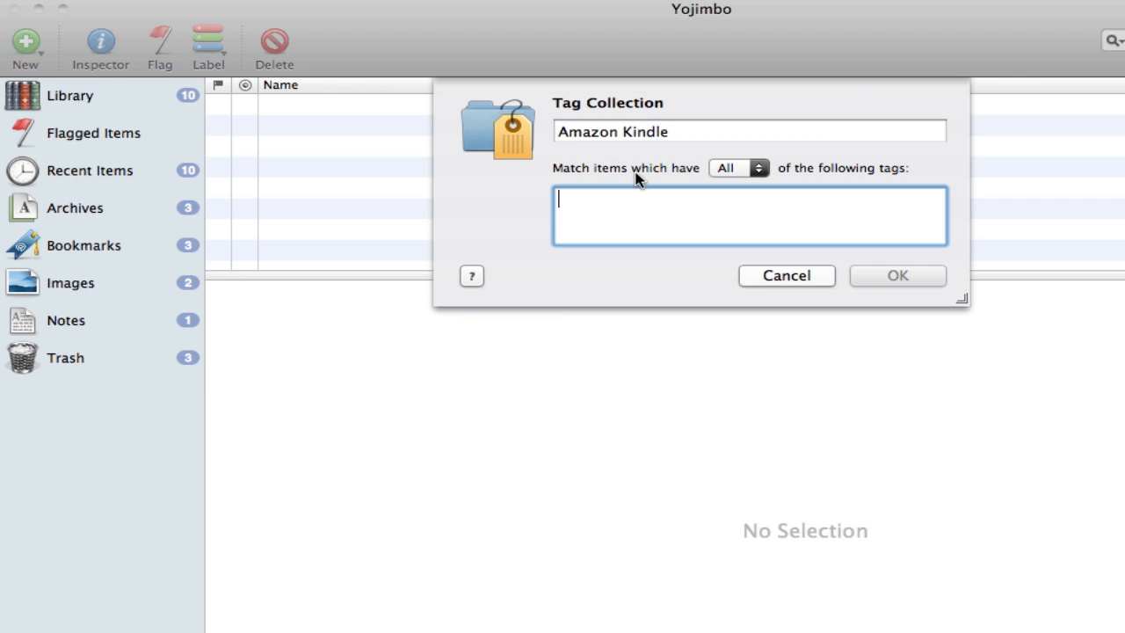
type("Kindle Amazon")
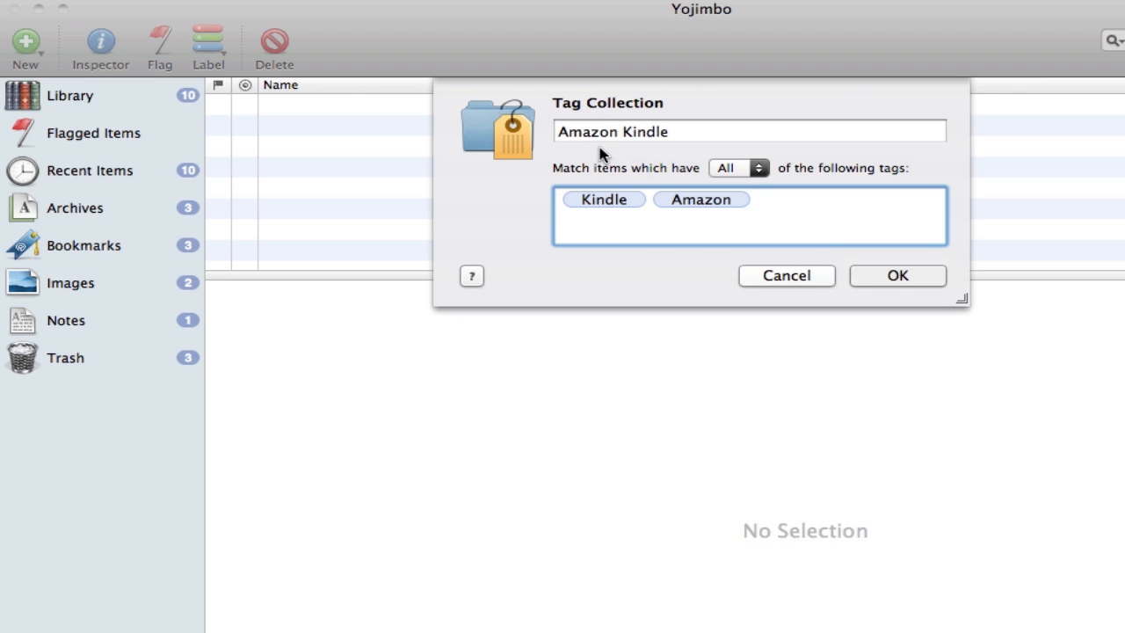
mouse_move(745, 193)
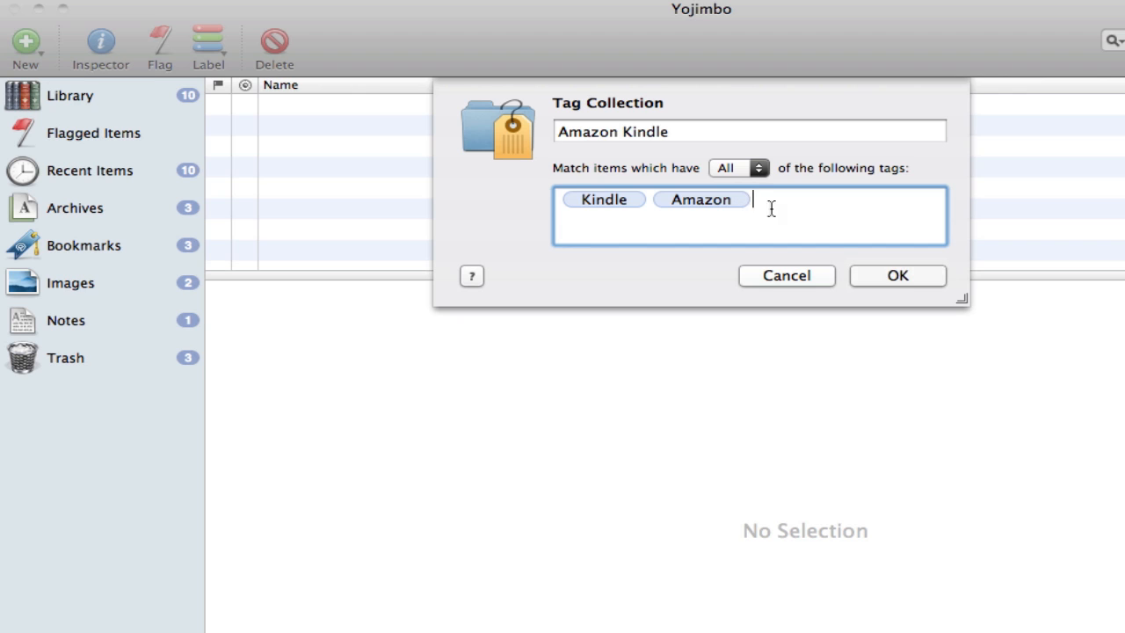
left_click(896, 274)
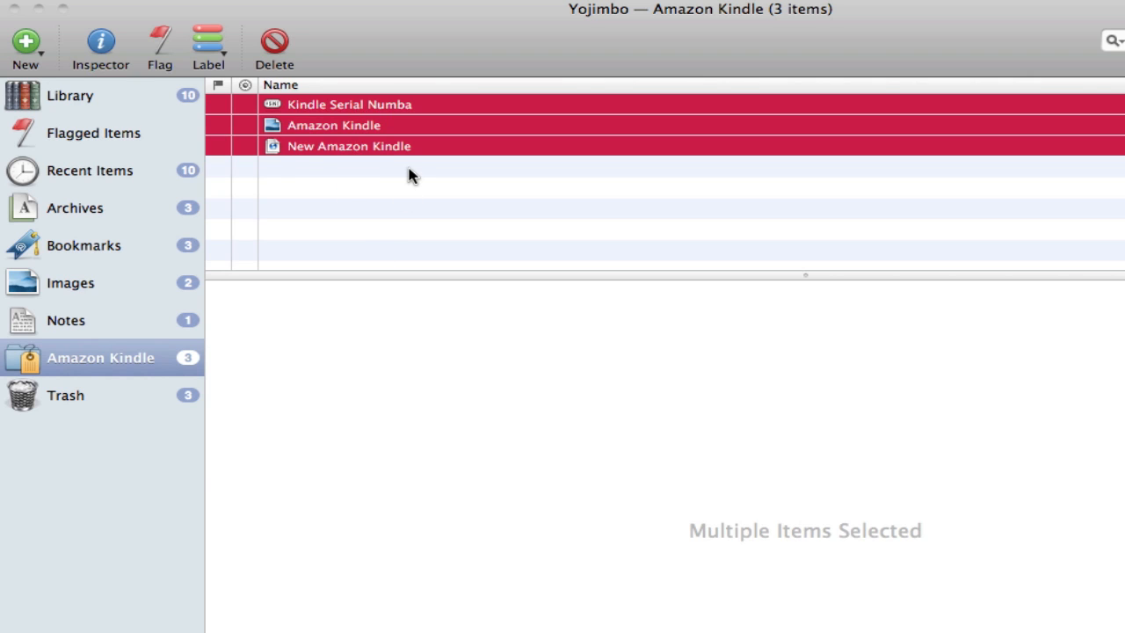
left_click(348, 146)
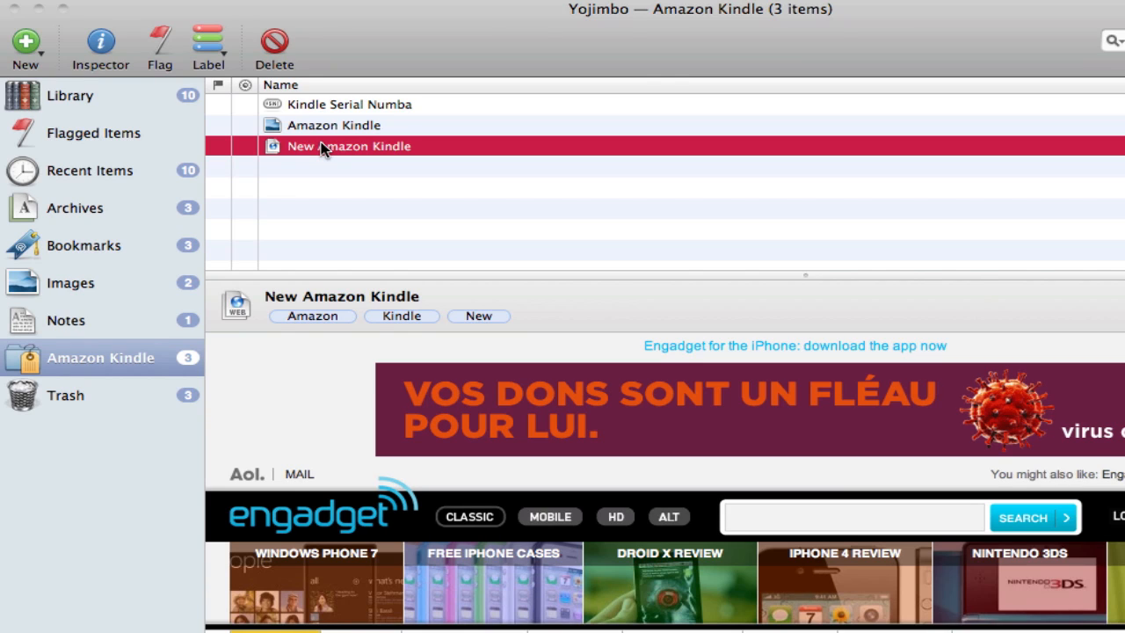
mouse_move(78, 397)
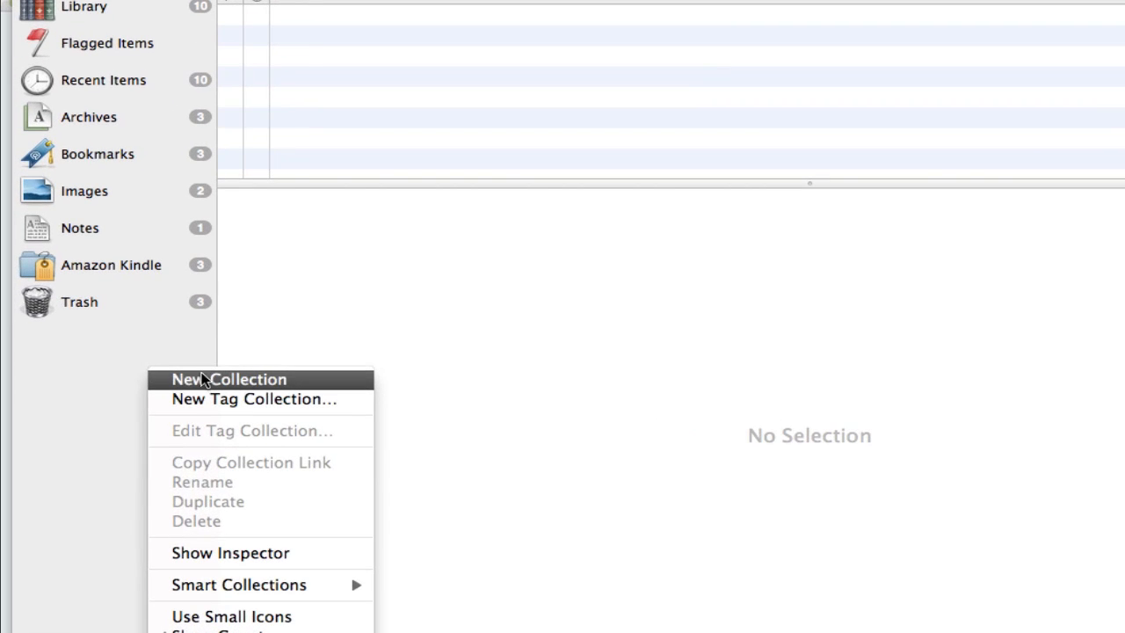
Create a plain collection named Music in the sidebar
left_click(229, 380)
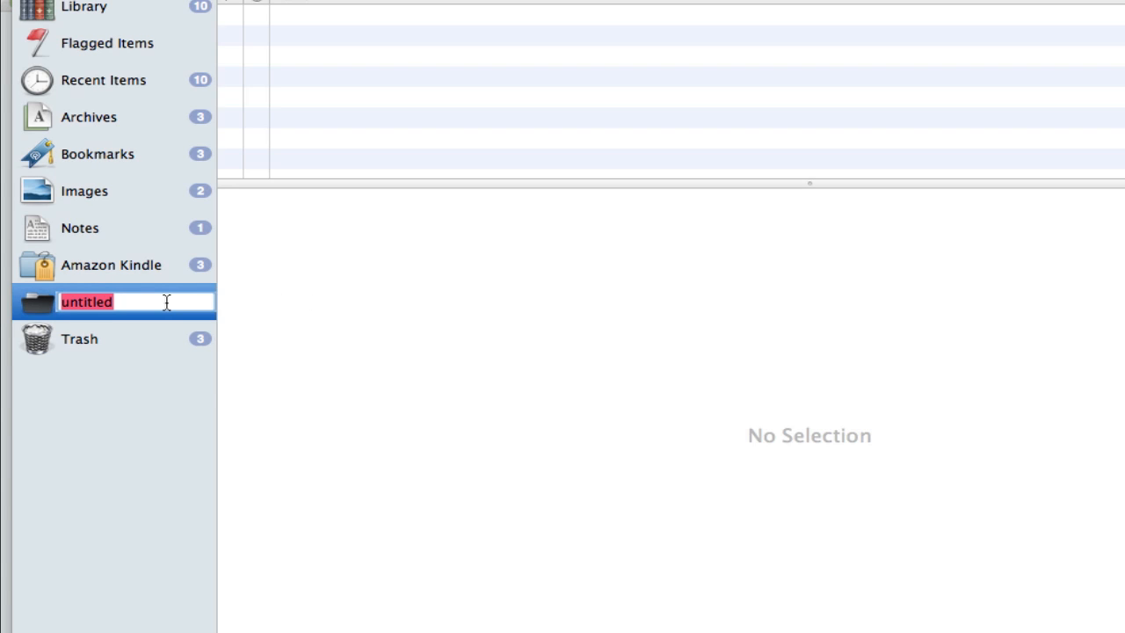
type("Music")
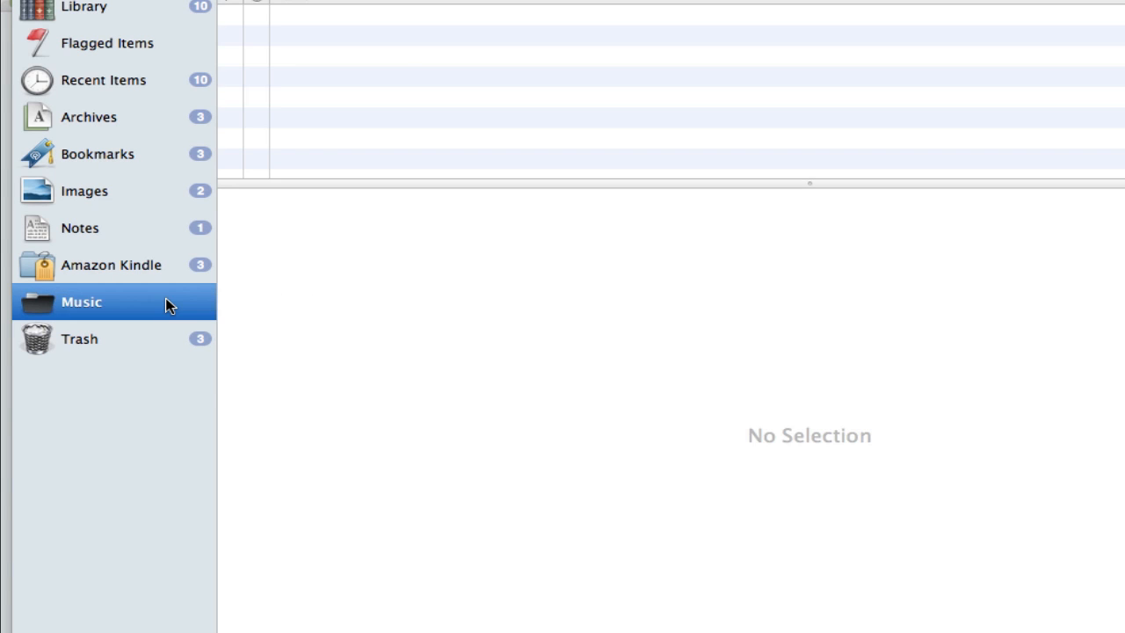
mouse_move(1116, 250)
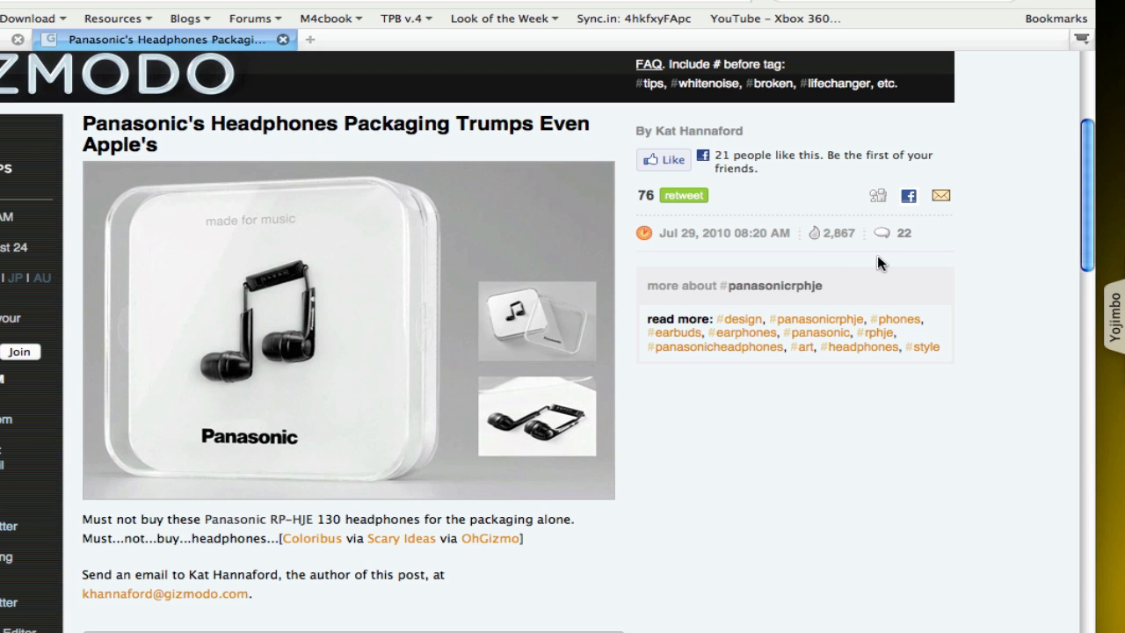
mouse_move(552, 259)
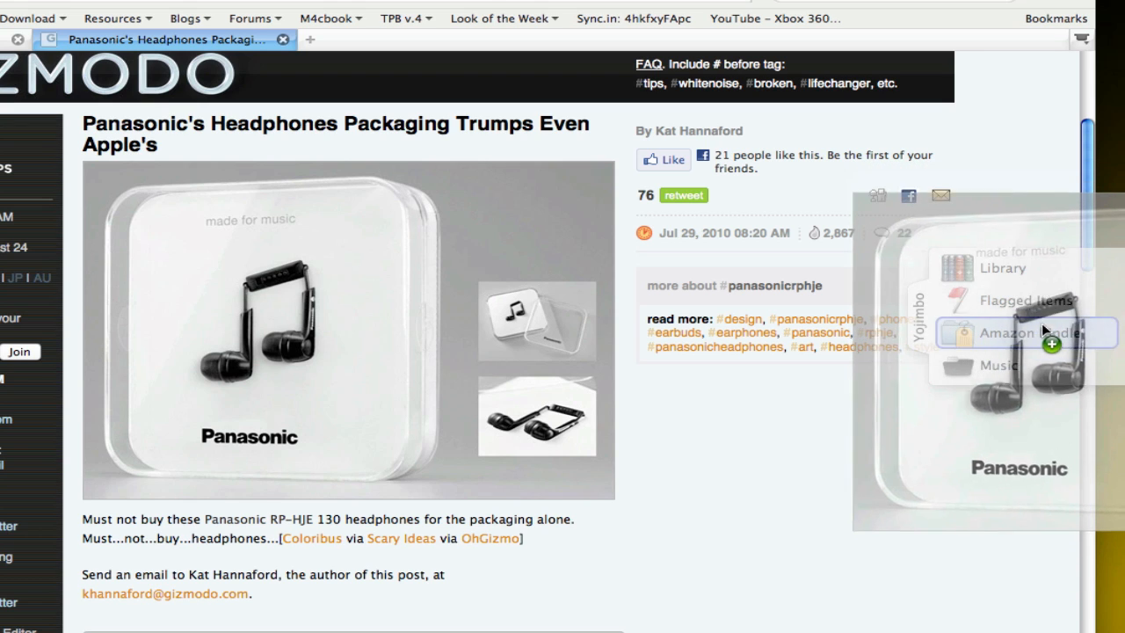
Drag the Panasonic headphones image from Safari onto the Music collection via the Drop Dock
left_click_drag(1046, 332, 1002, 368)
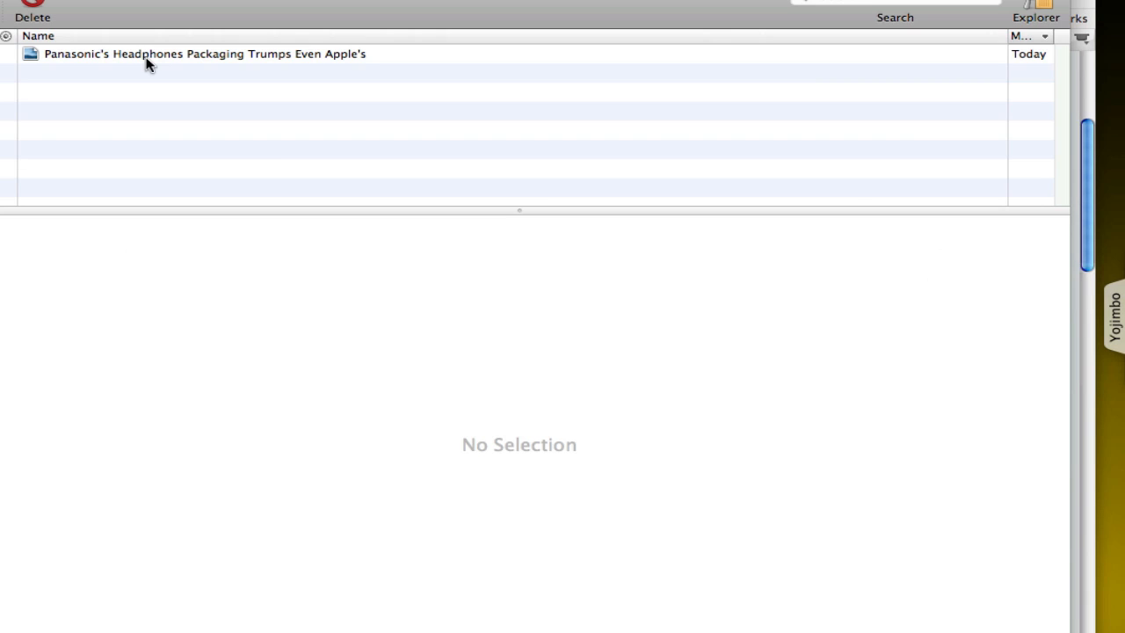
Preview the Panasonic's Headphones Packaging item in the Music collection
left_click(204, 53)
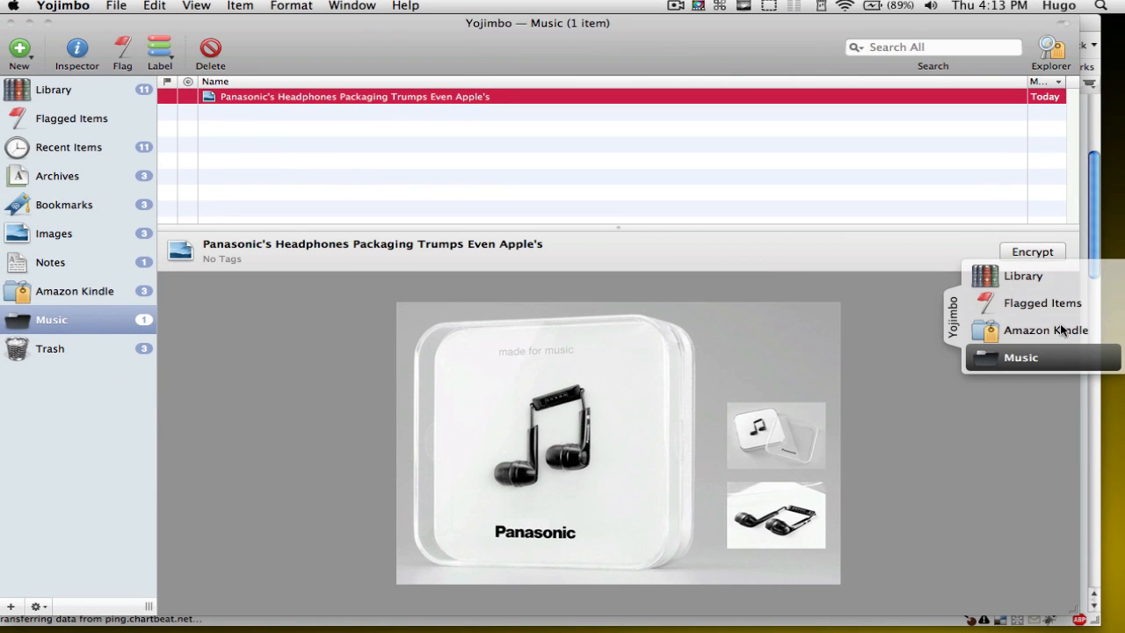
mouse_move(941, 267)
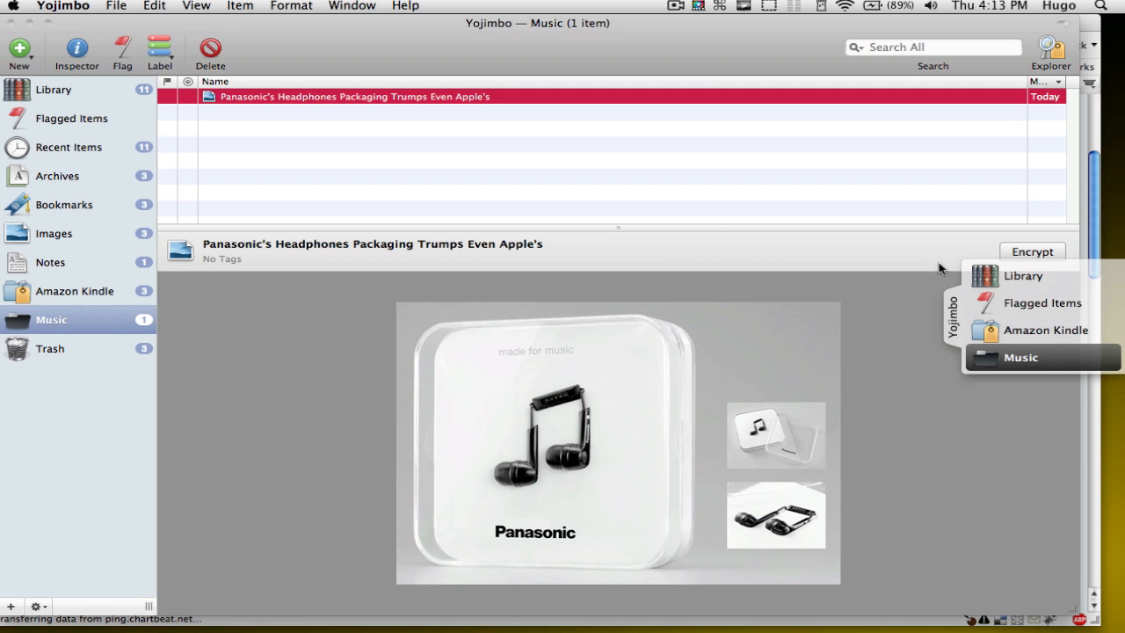
mouse_move(61, 4)
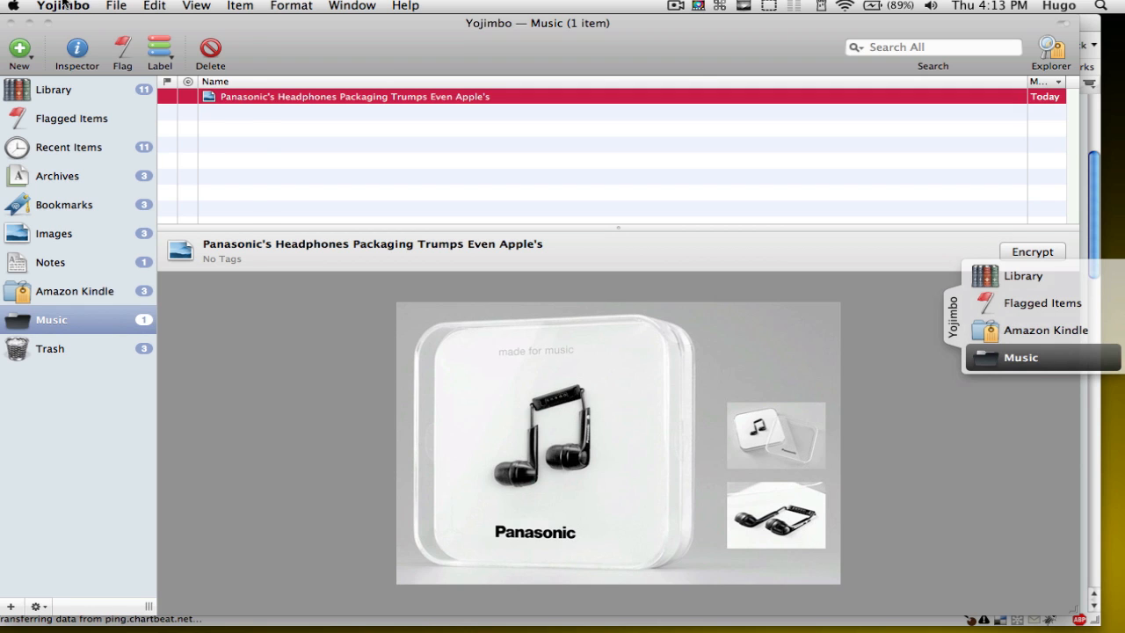
Review the General and Appearance preferences for fonts, icon size and counts via Yojimbo > Preferences
left_click(64, 7)
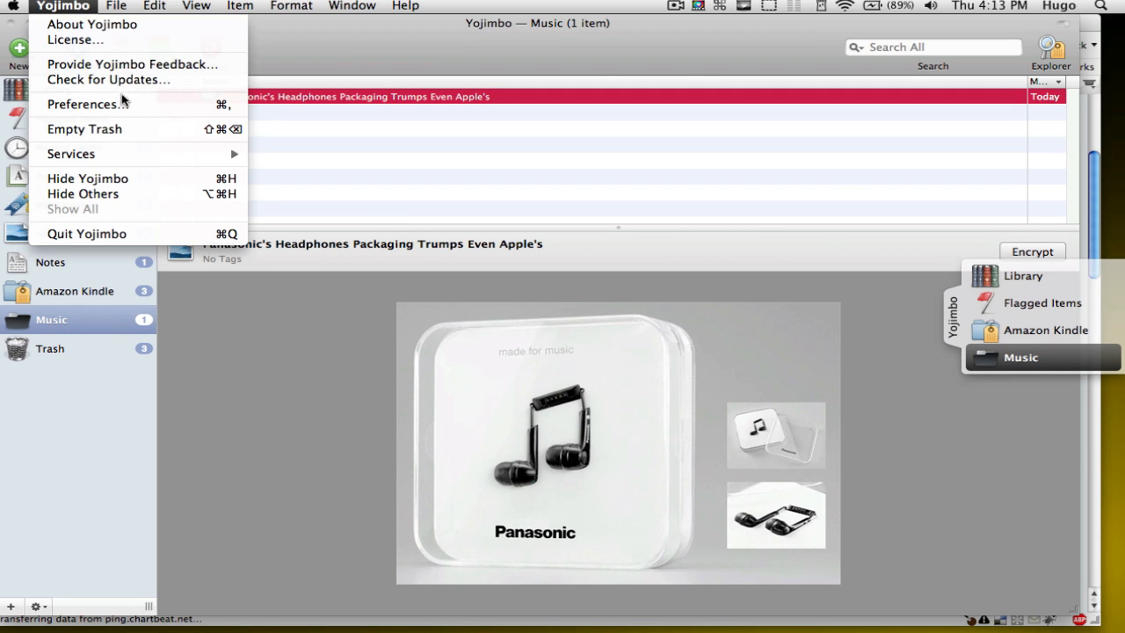
left_click(84, 103)
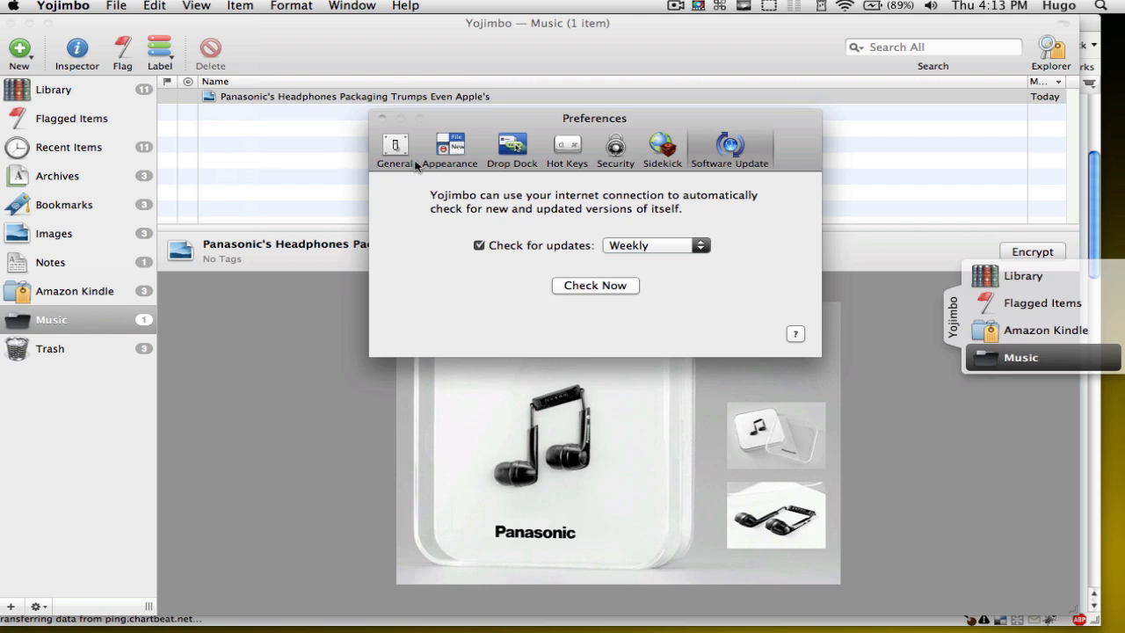
left_click(512, 150)
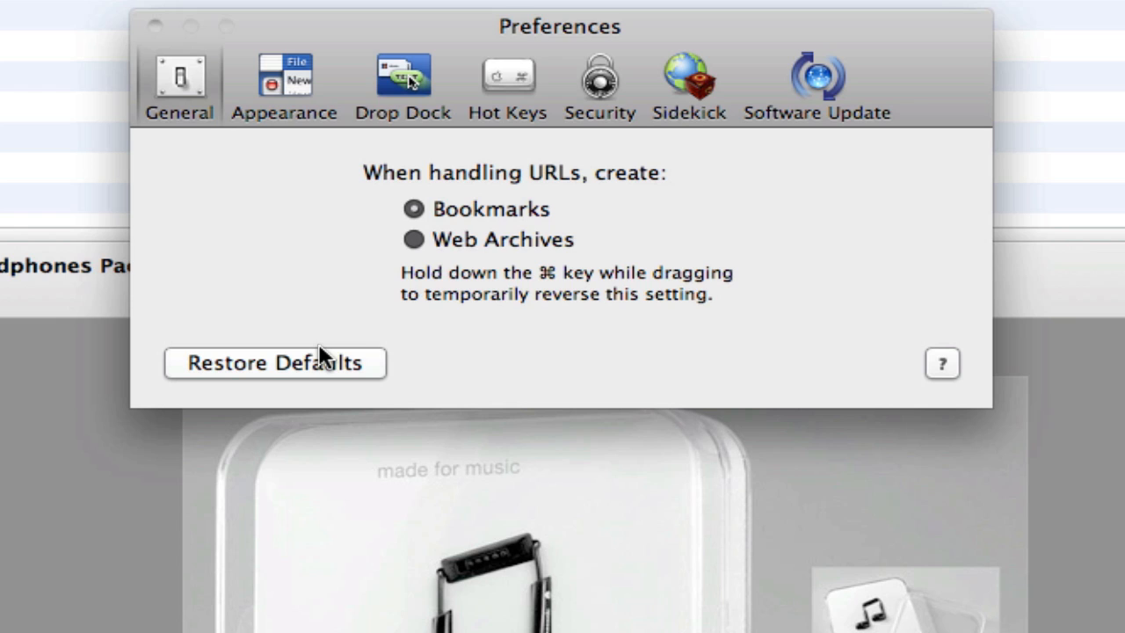
mouse_move(425, 280)
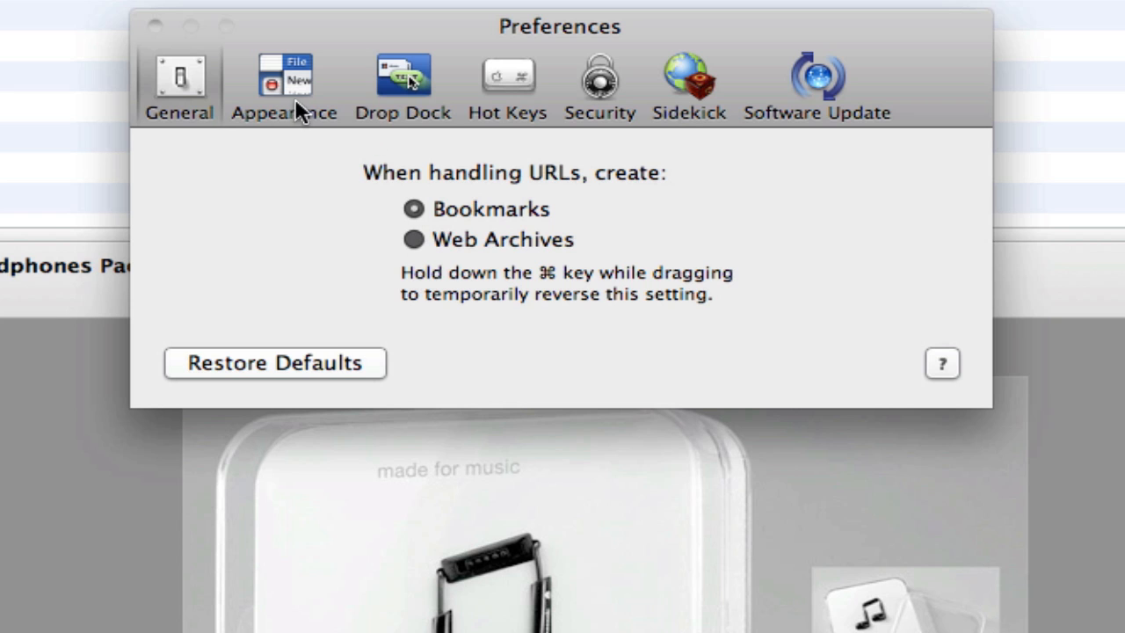
left_click(284, 85)
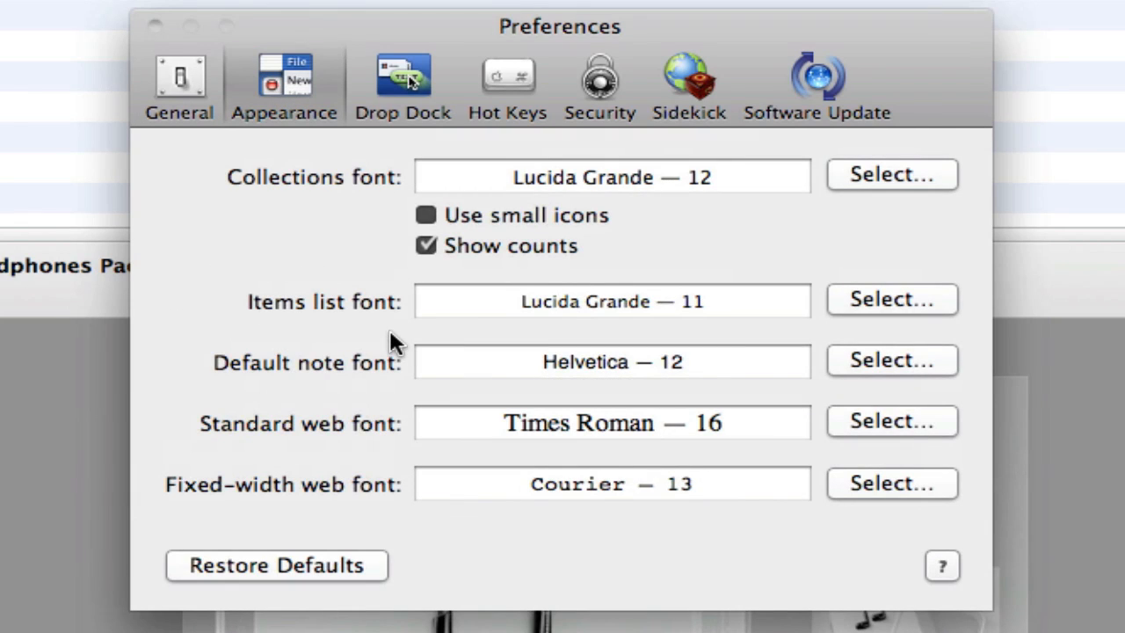
mouse_move(524, 174)
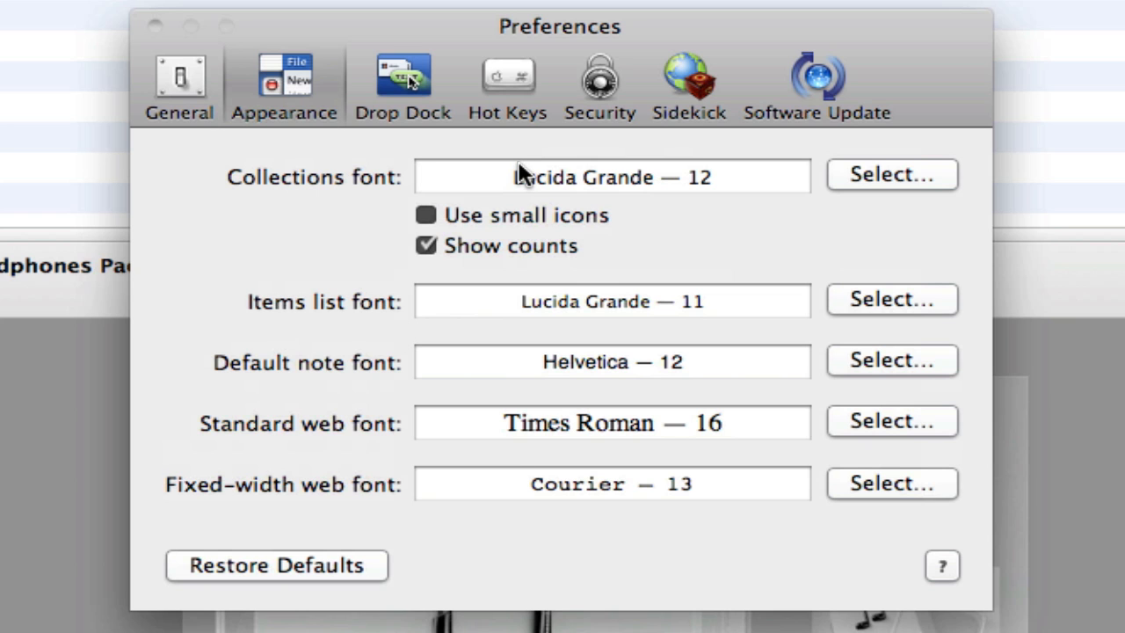
Adjust the Drop Dock settings so the dock is slightly more transparent and narrower
left_click(403, 79)
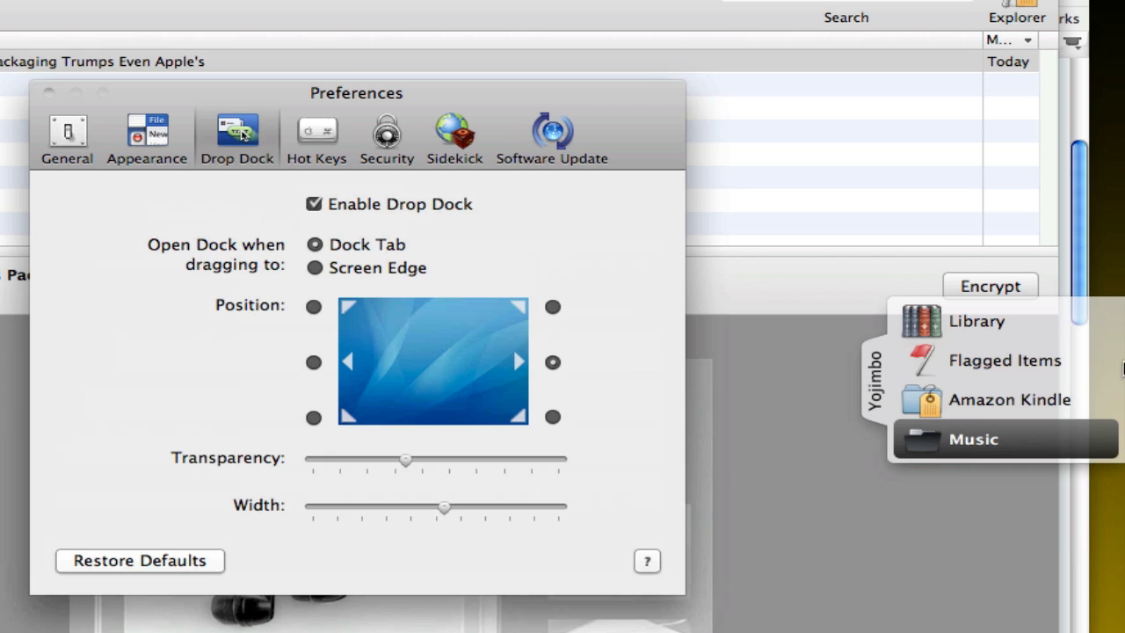
mouse_move(348, 274)
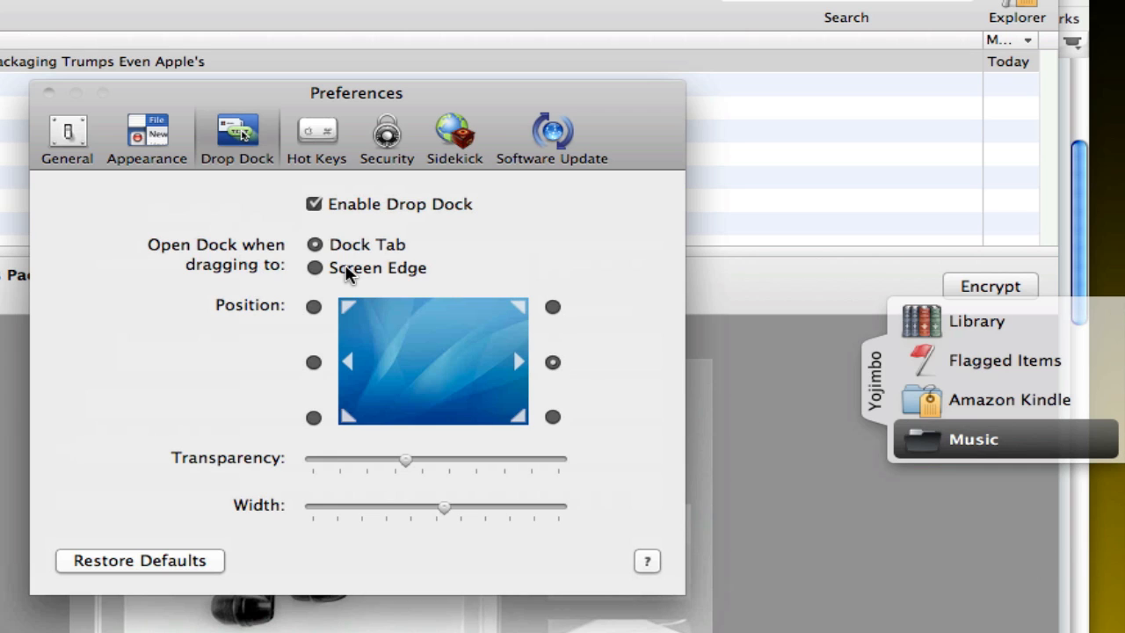
left_click(315, 268)
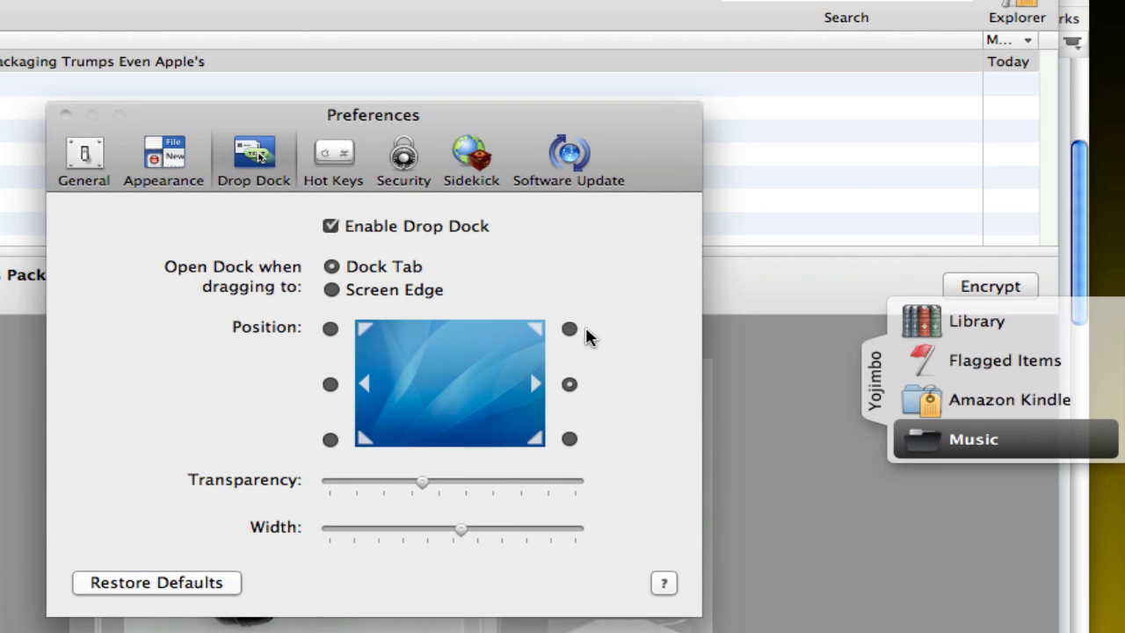
left_click(331, 329)
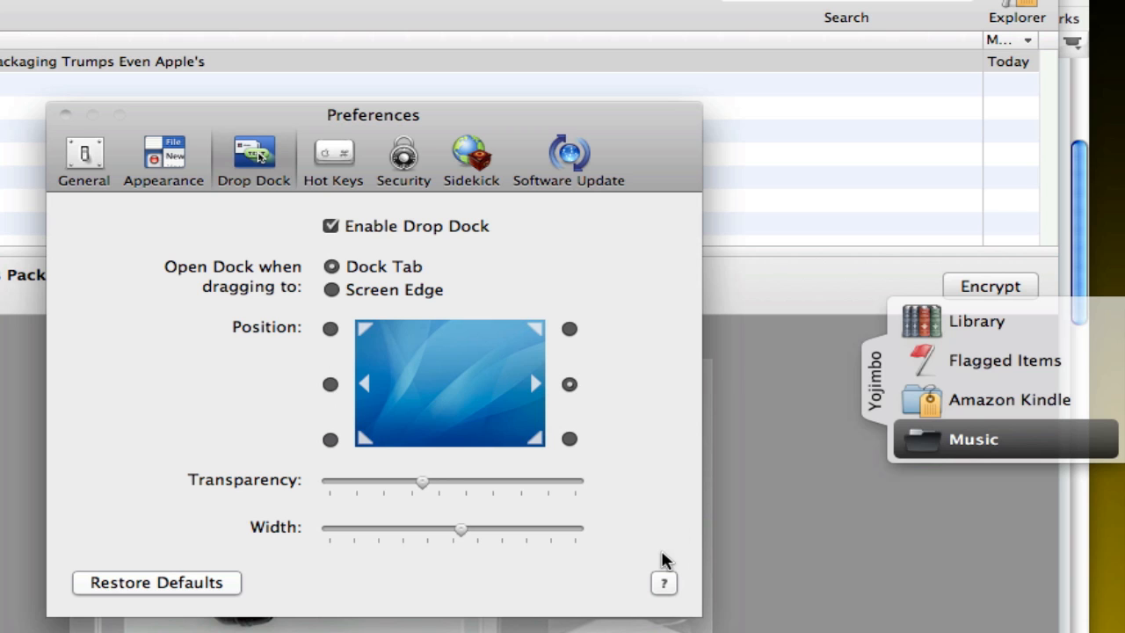
left_click_drag(422, 481, 443, 482)
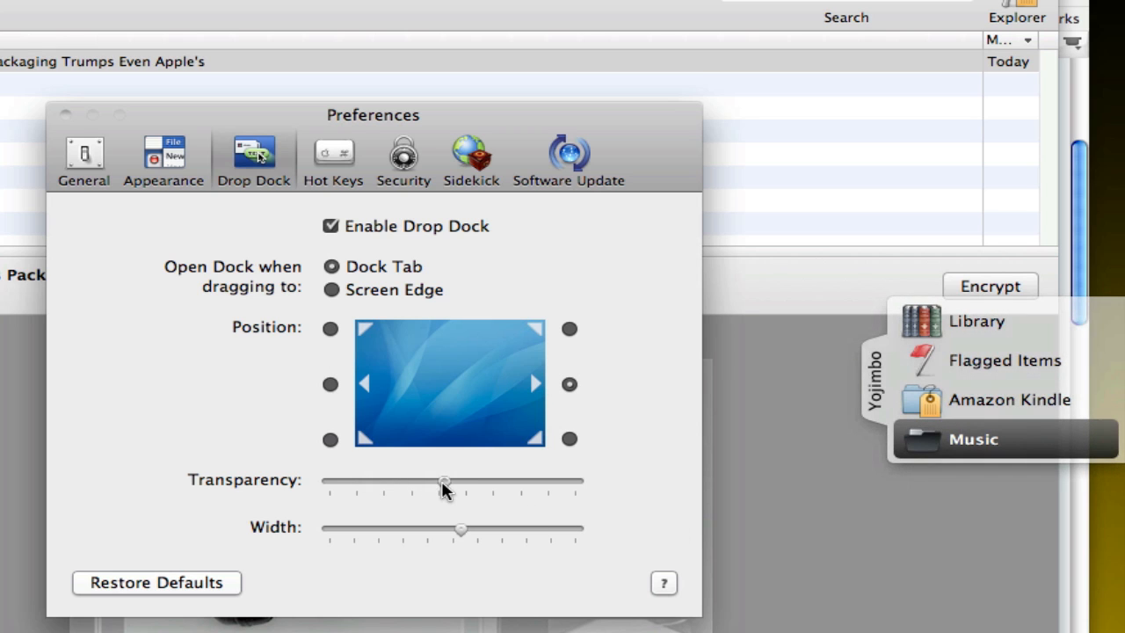
left_click_drag(461, 527, 576, 527)
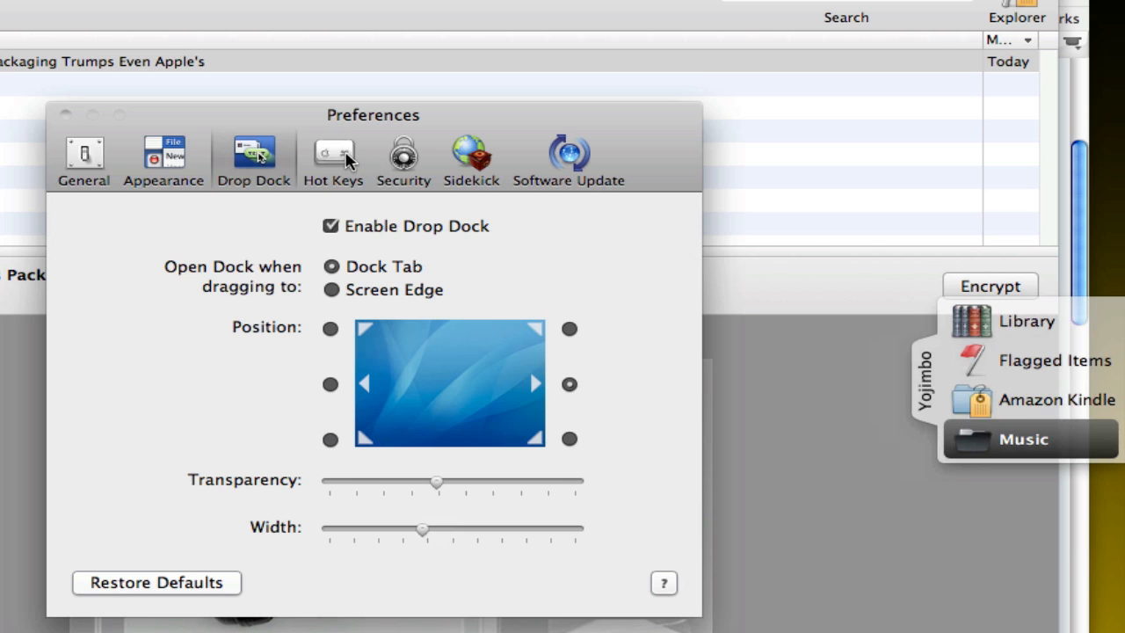
Look through the Hot Keys and Security pages, ending on the Sidekick website-sharing settings
left_click(334, 158)
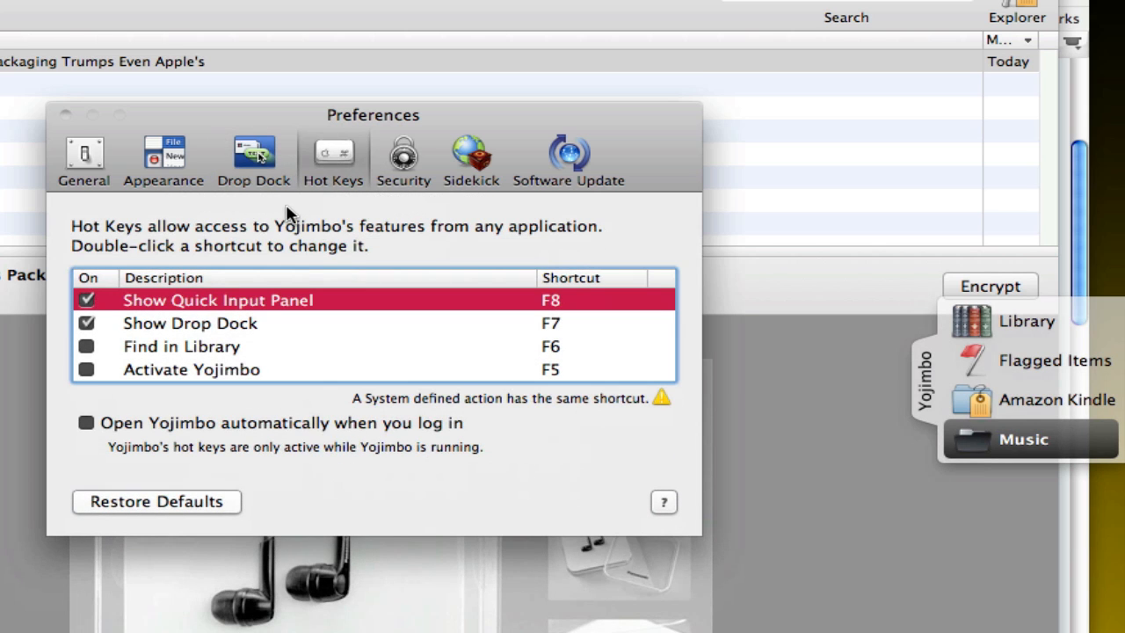
mouse_move(369, 475)
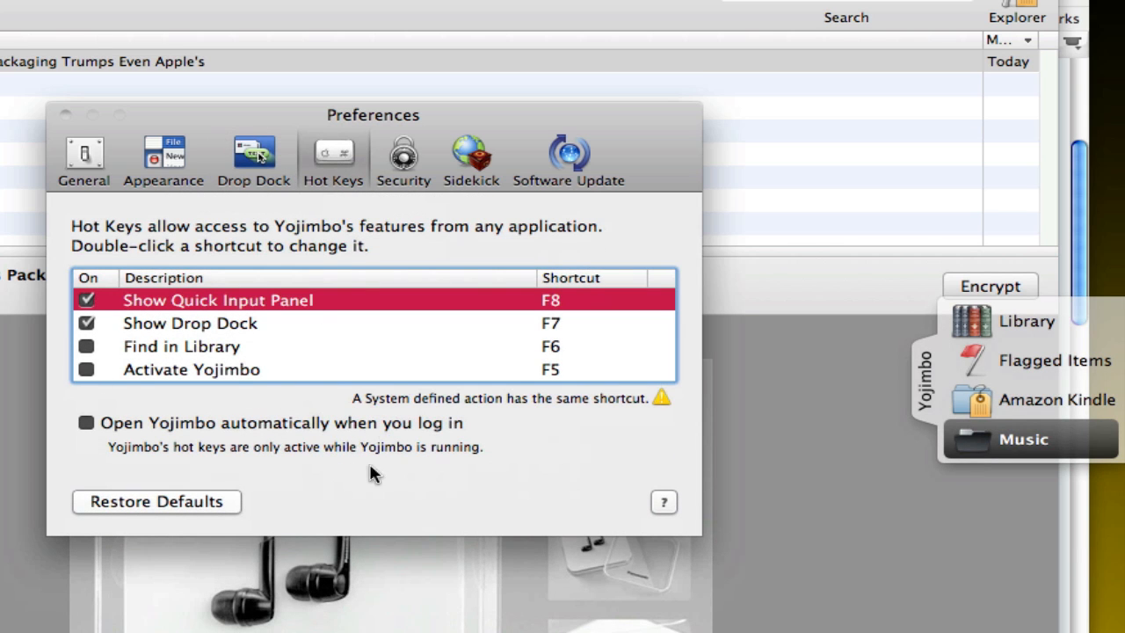
mouse_move(475, 131)
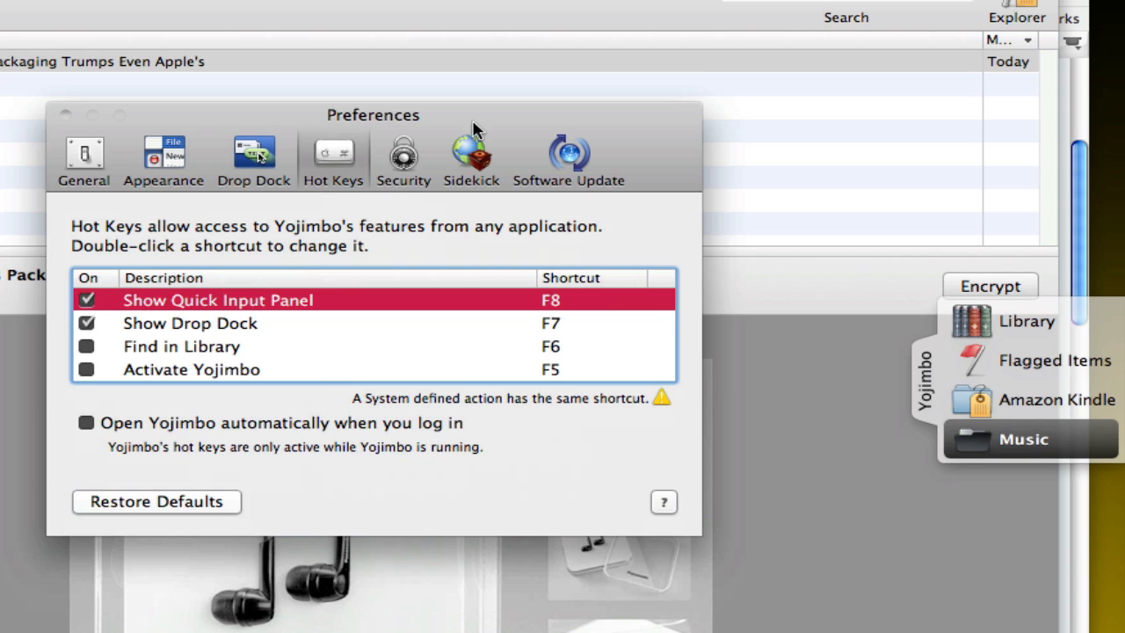
left_click(404, 158)
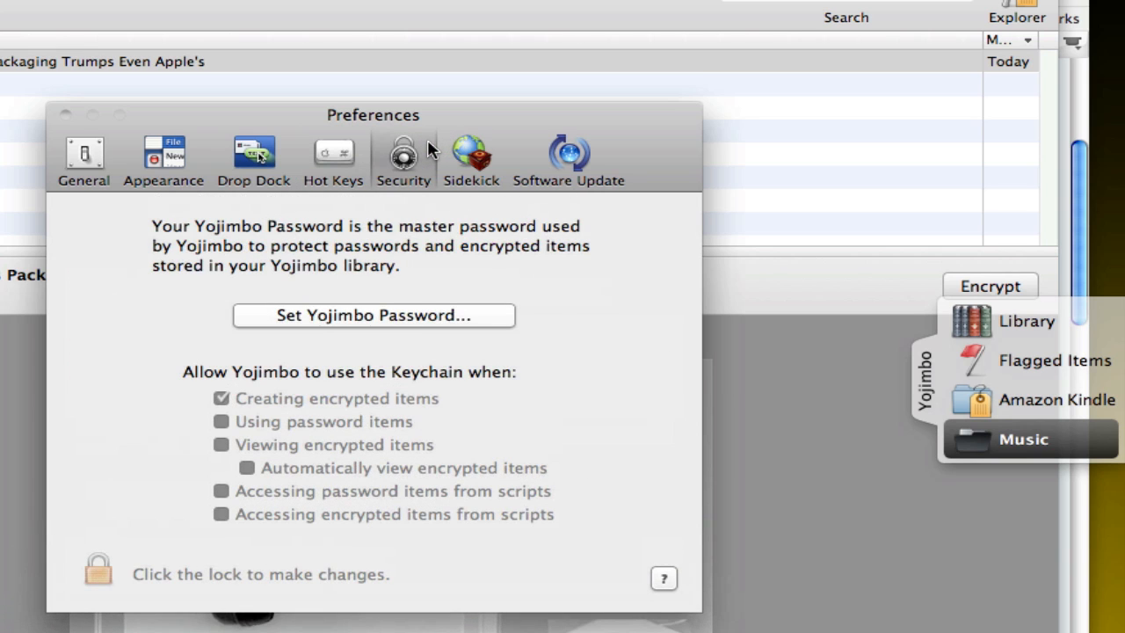
mouse_move(390, 351)
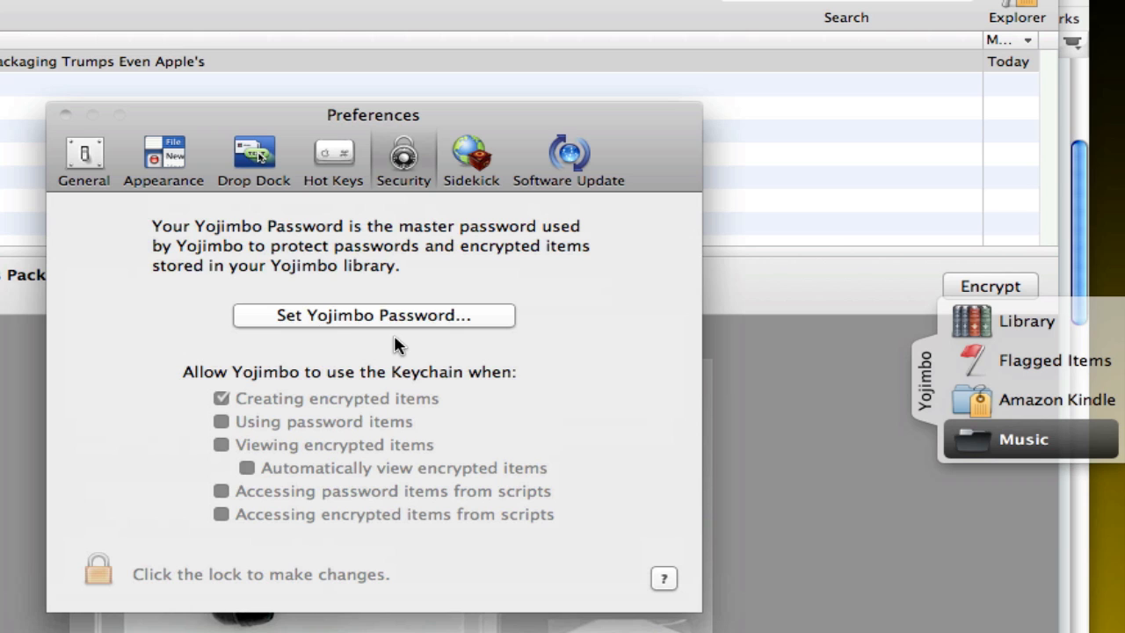
mouse_move(495, 149)
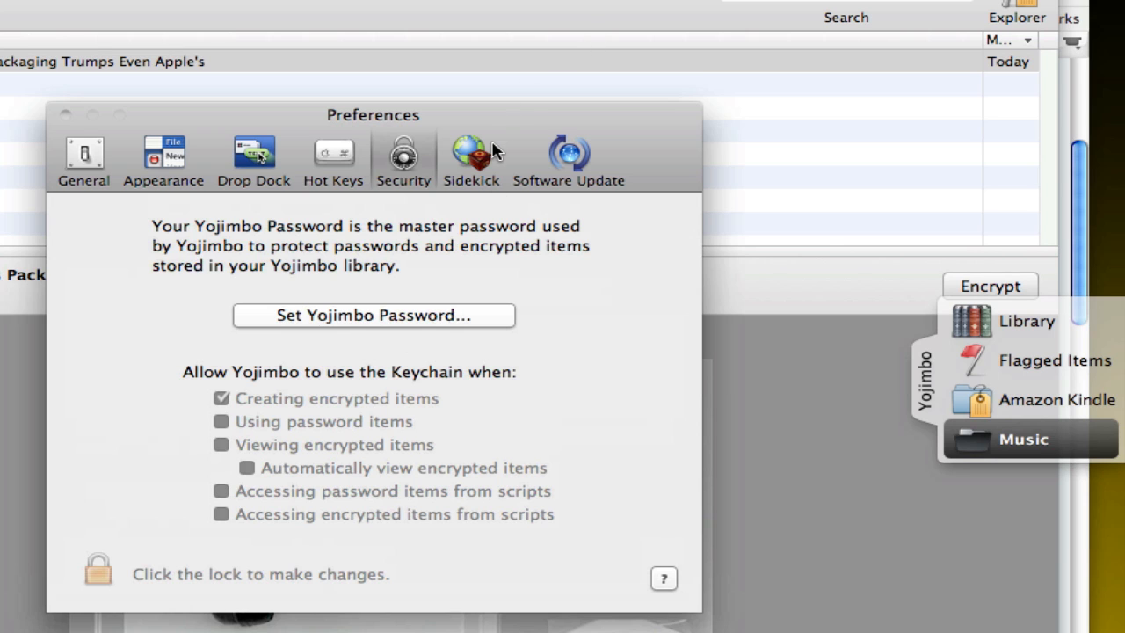
left_click(471, 158)
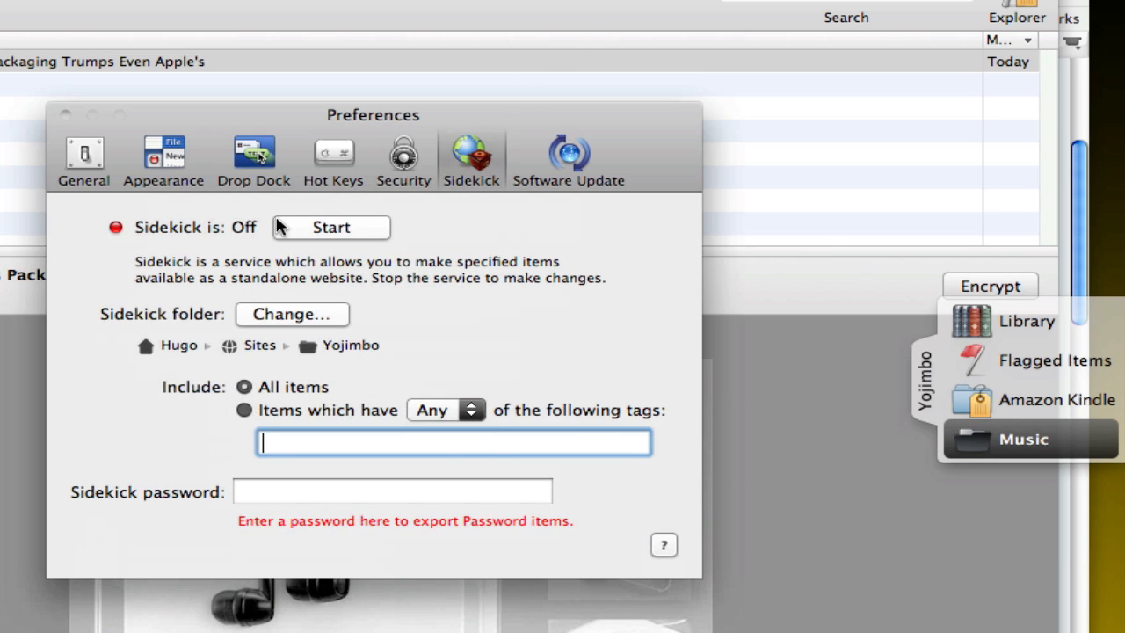
mouse_move(316, 232)
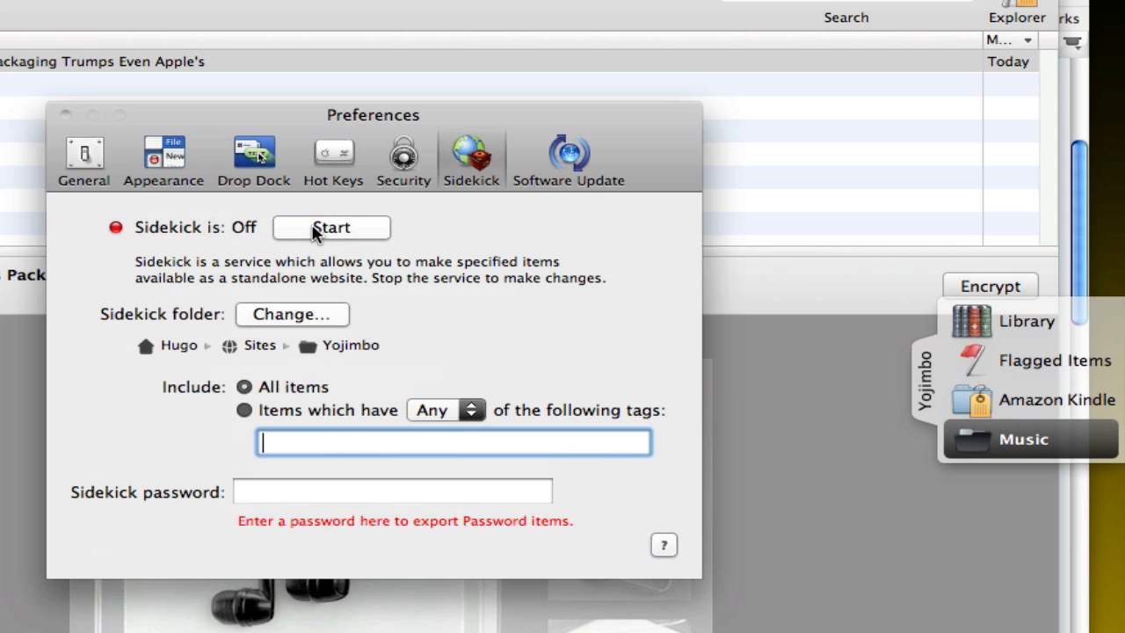
mouse_move(689, 348)
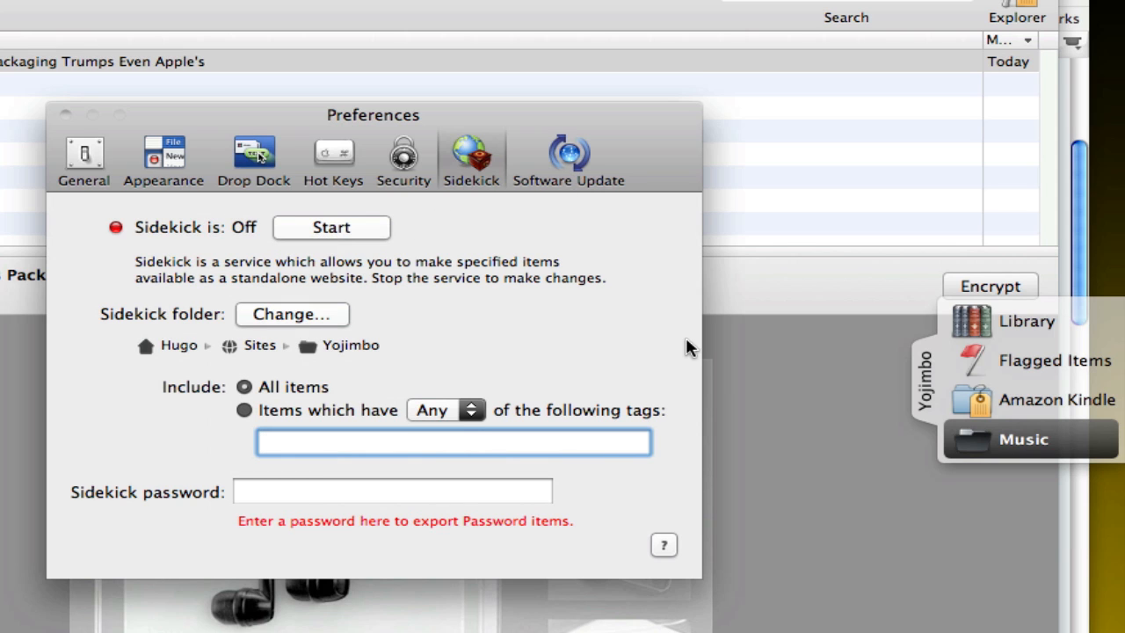
In Software Update, confirm weekly checks, run Check Now to see it's up to date, then close Preferences
left_click(570, 158)
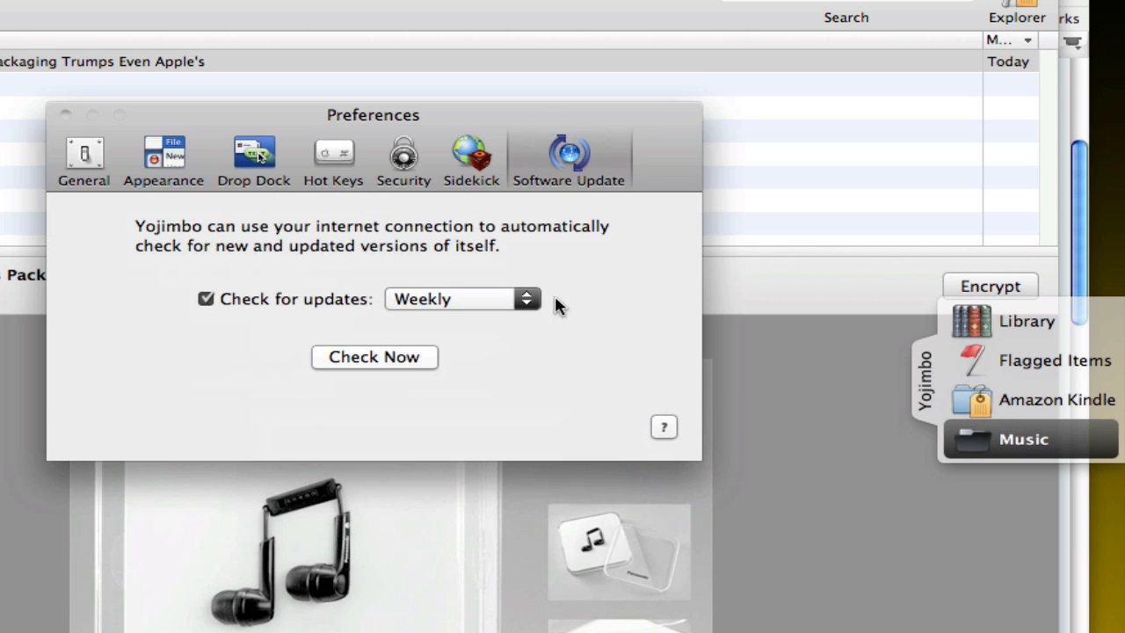
left_click(454, 298)
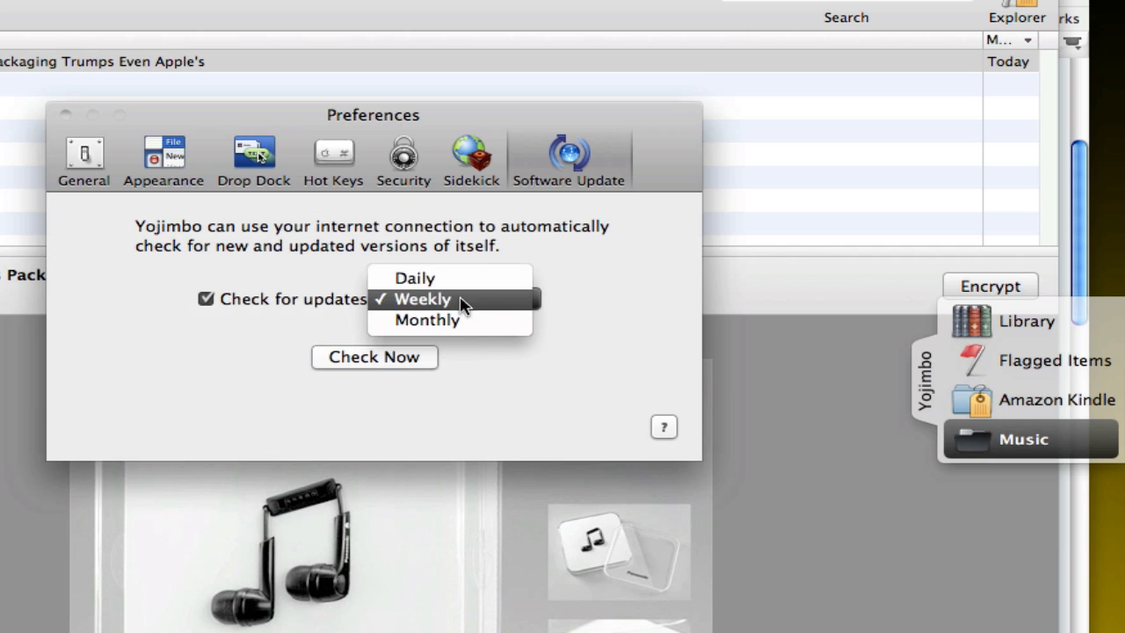
mouse_move(566, 291)
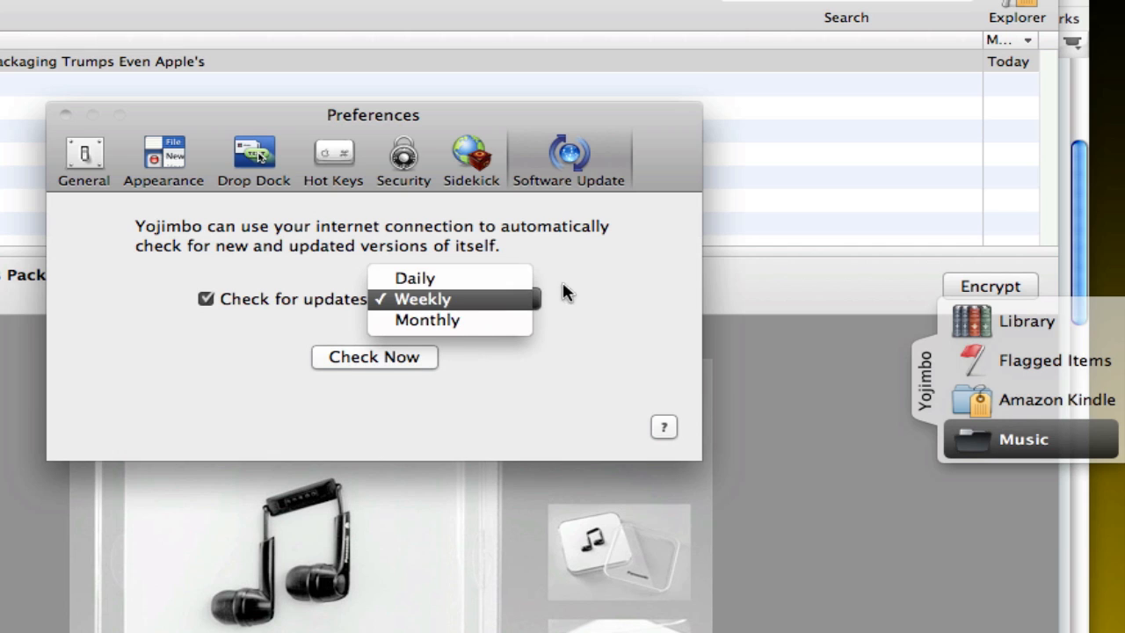
left_click(372, 355)
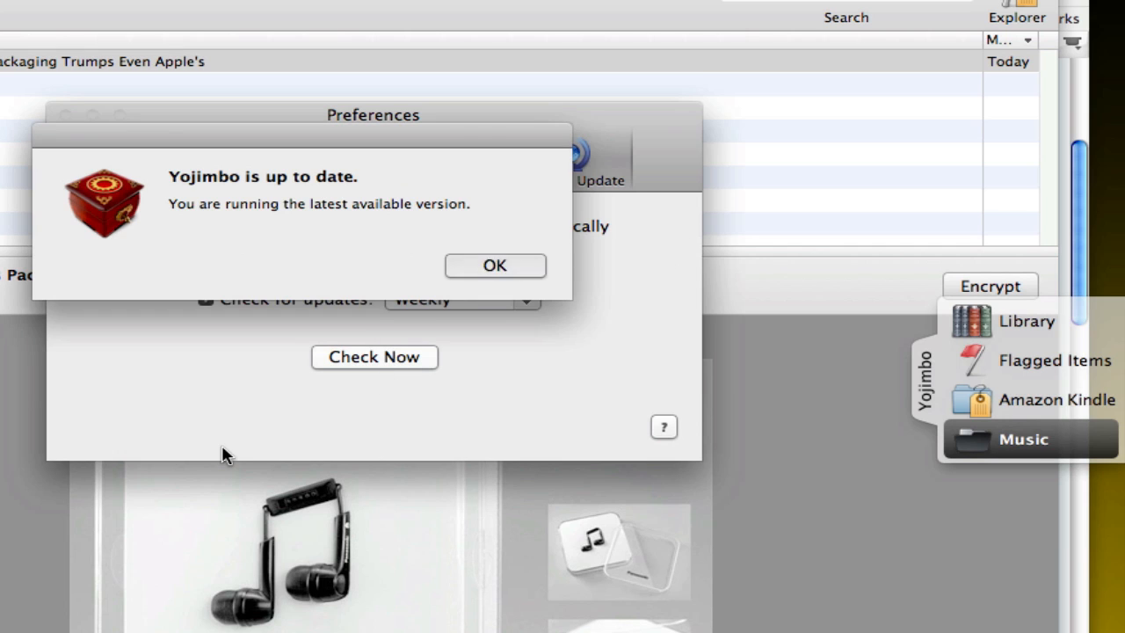
left_click(494, 266)
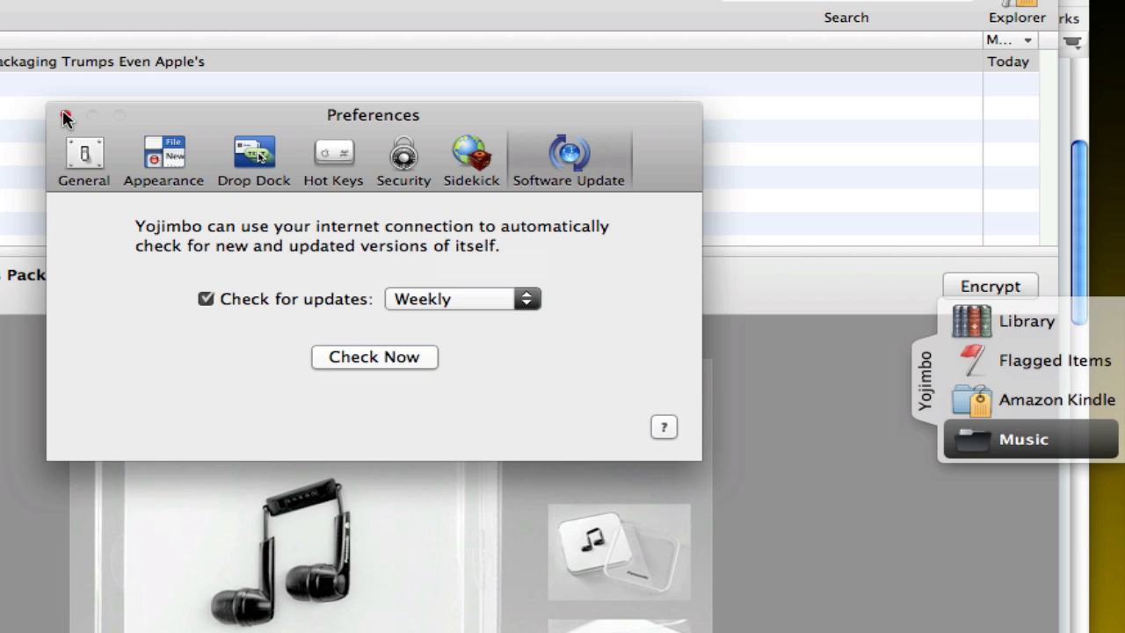
left_click(65, 116)
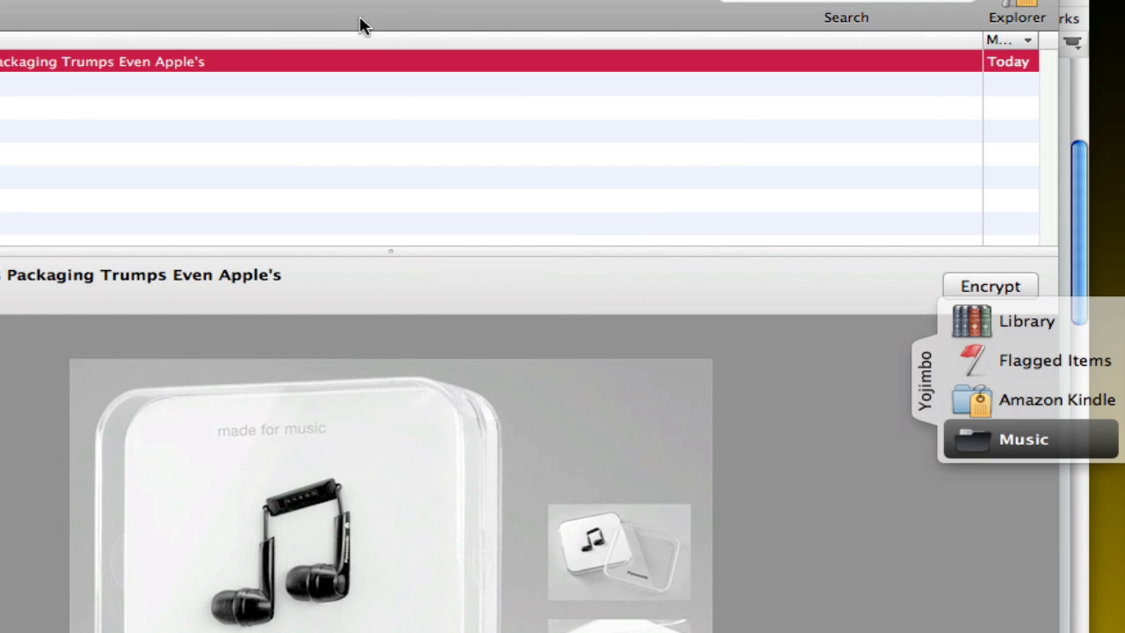